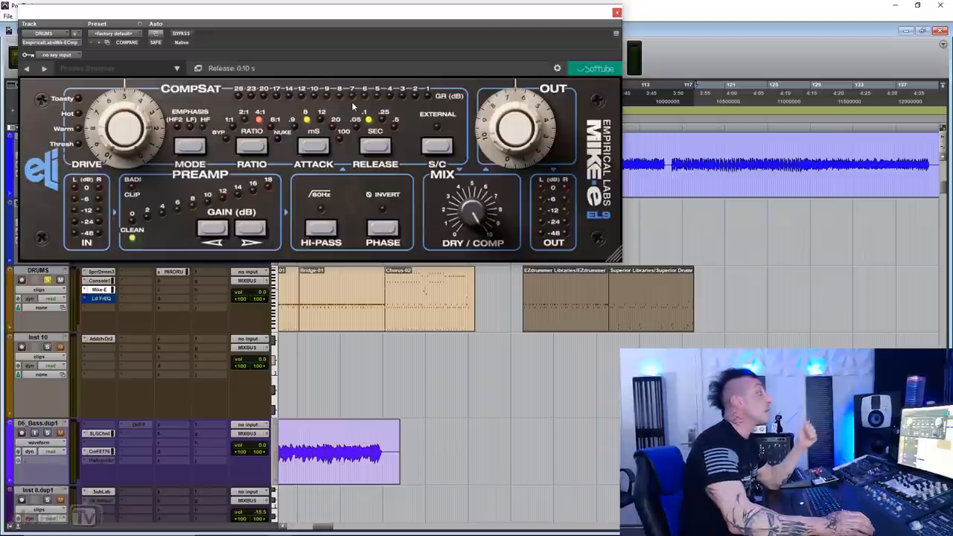
Step: Step the drums' Mike-E preamp gain up, then down to 6 dB, with ratio bypassed
left_click(313, 147)
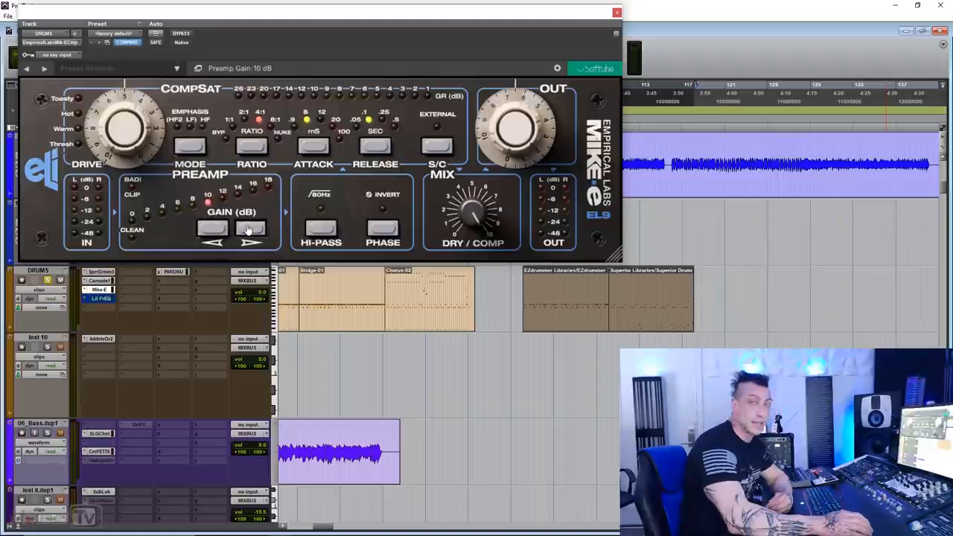
left_click(213, 231)
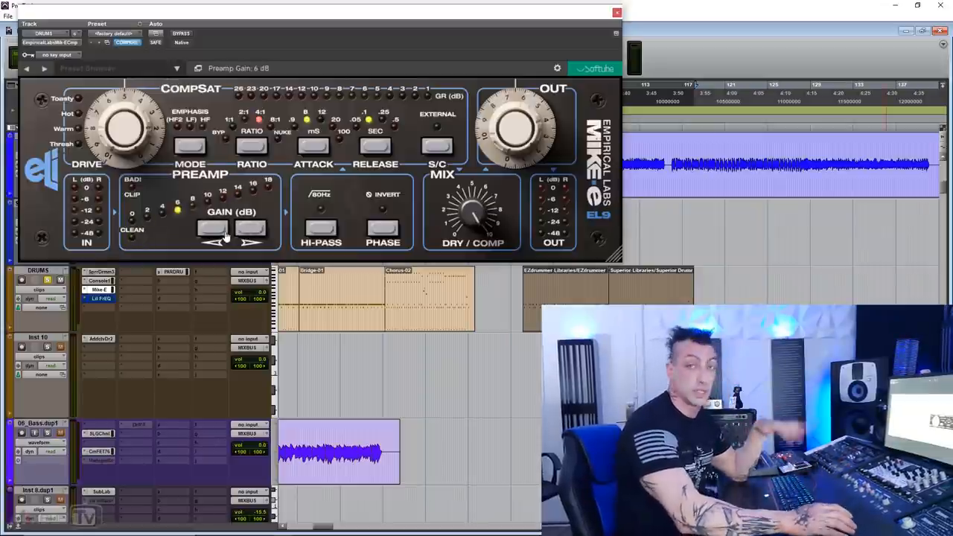
left_click(252, 240)
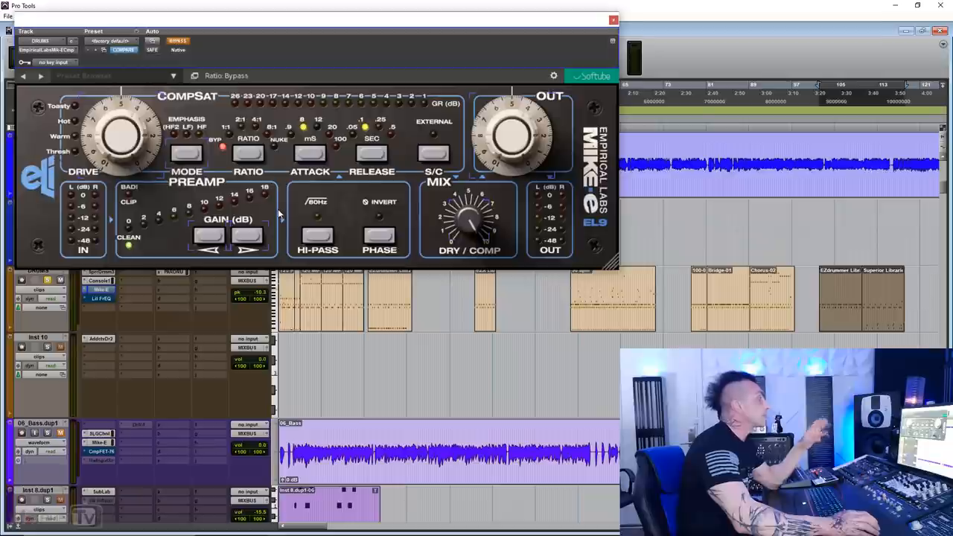
Step: Raise the drums' Mike-E preamp gain to 18 dB, set ratio 1:1, and A/B against bypass
left_click(248, 236)
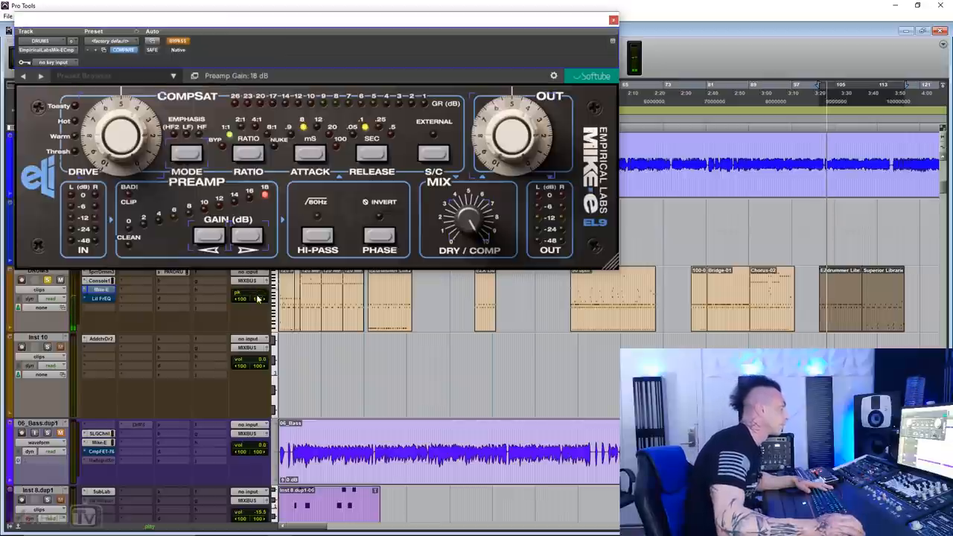
left_click(178, 41)
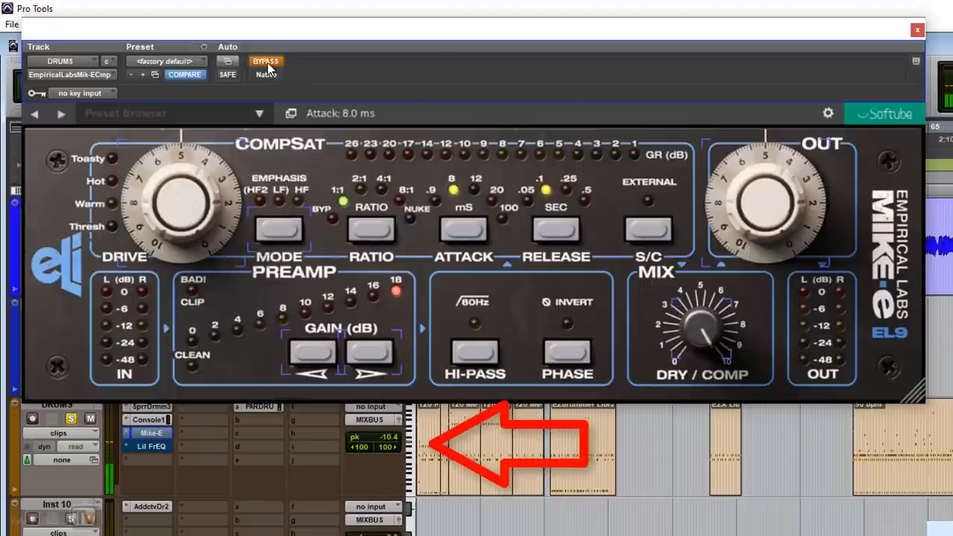
left_click(266, 61)
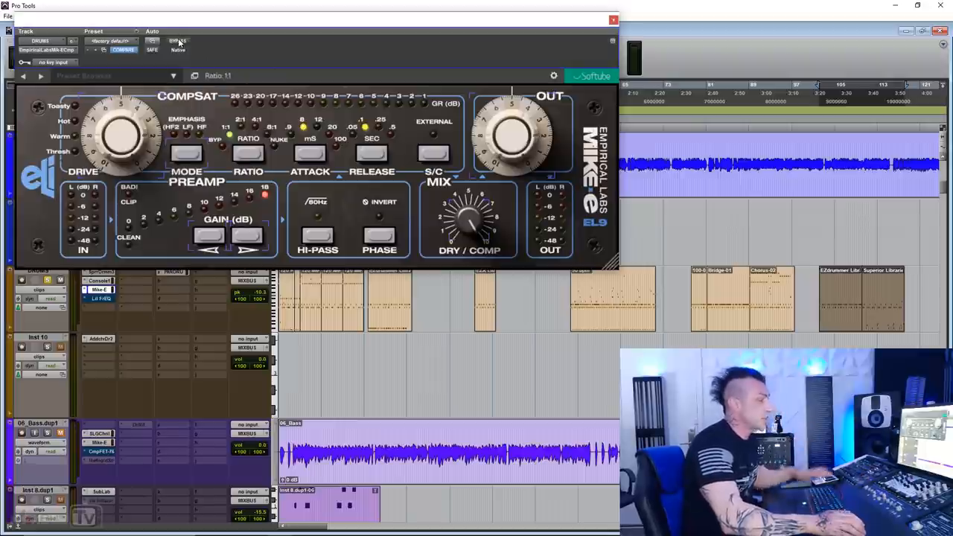
left_click(177, 41)
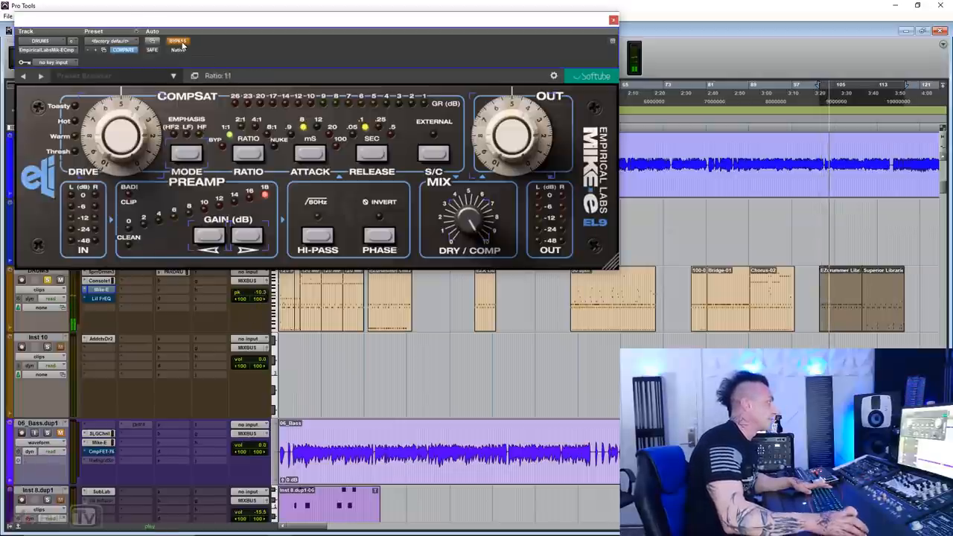
left_click(178, 41)
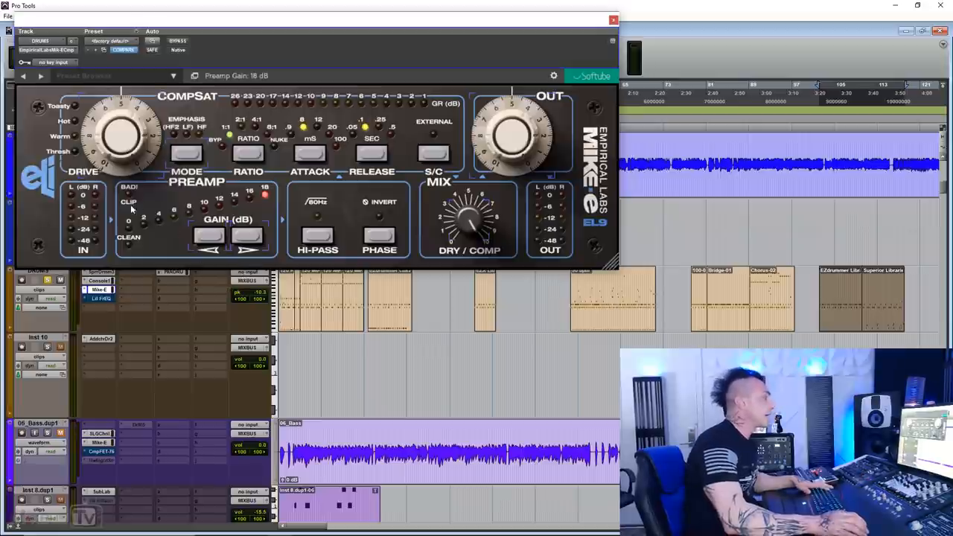
mouse_move(171, 247)
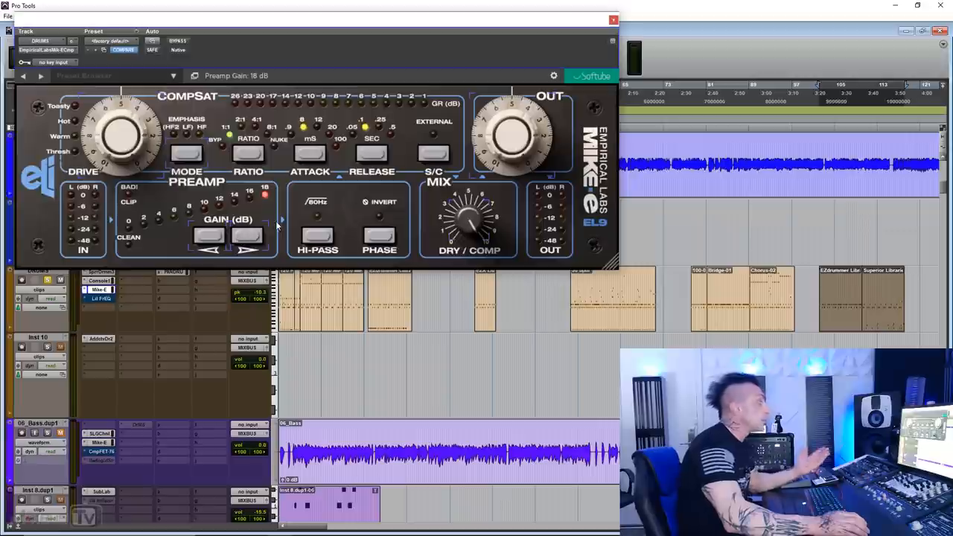
left_click(318, 235)
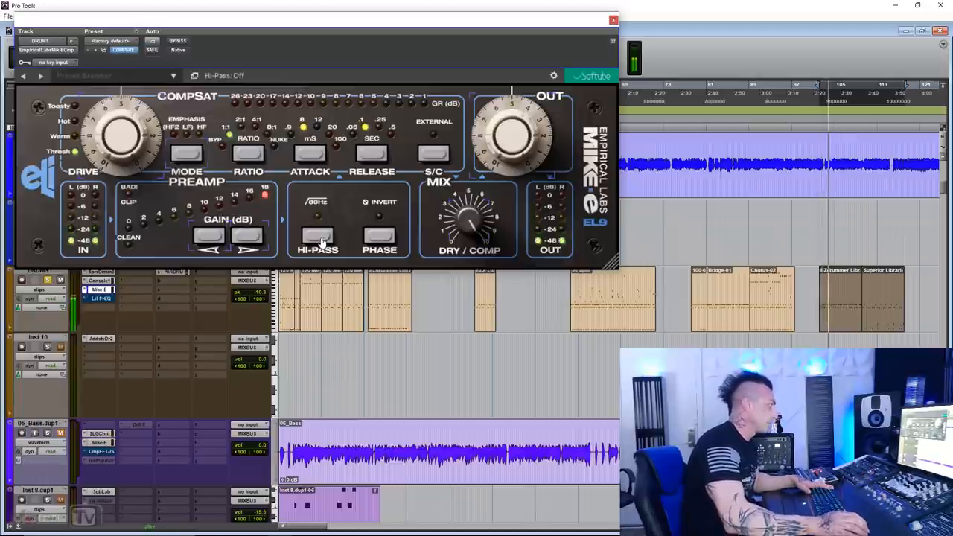
left_click(317, 235)
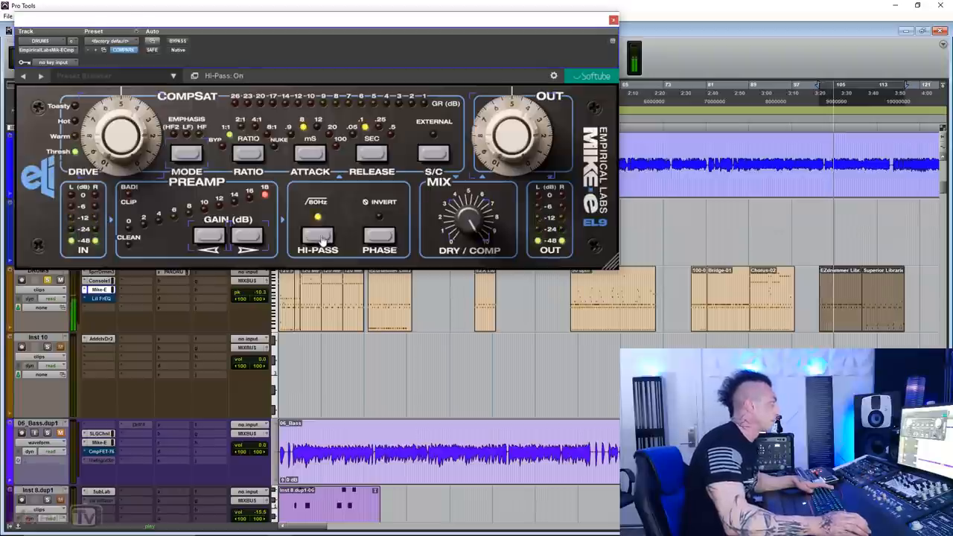
left_click(317, 234)
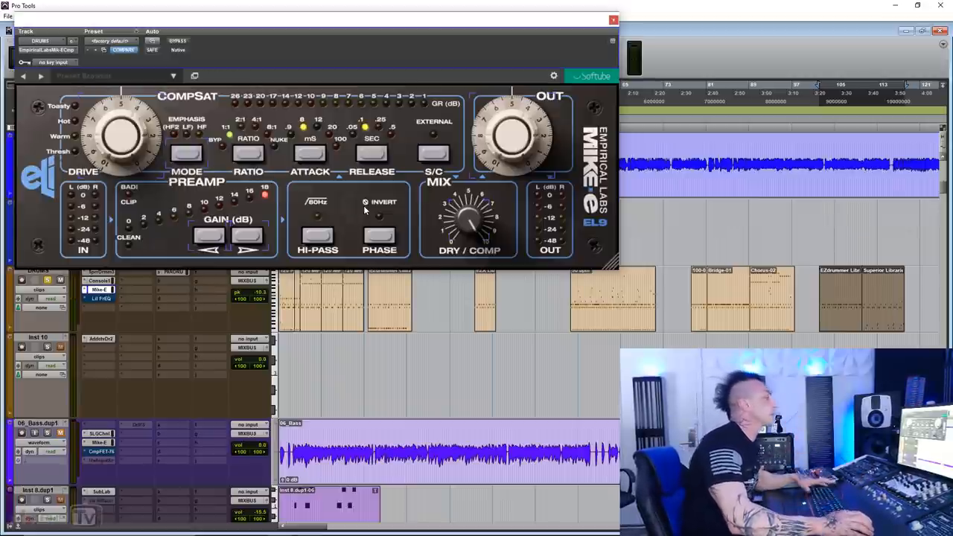
left_click(379, 234)
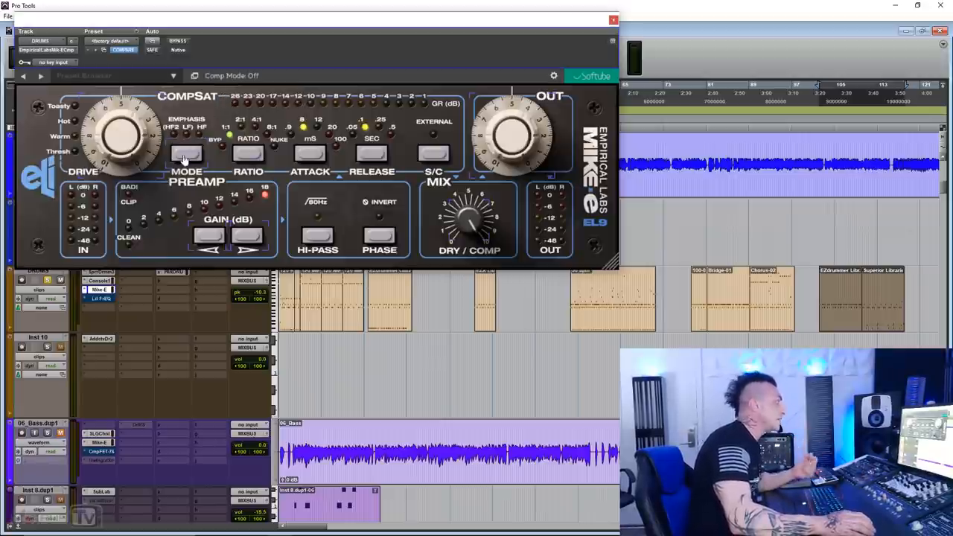
left_click(187, 152)
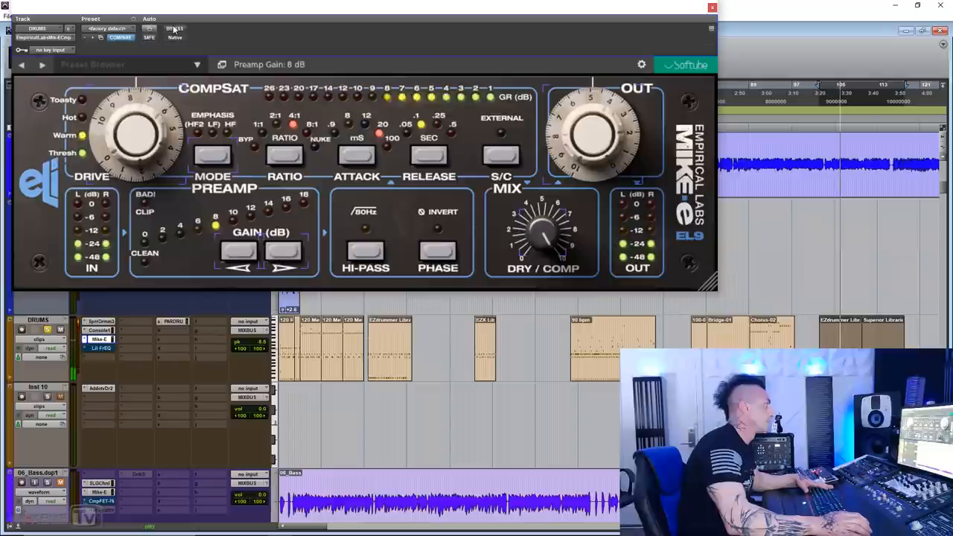
Step: A/B the drums' compressor against bypass, then set the dry/comp mix to 2.30
left_click(175, 29)
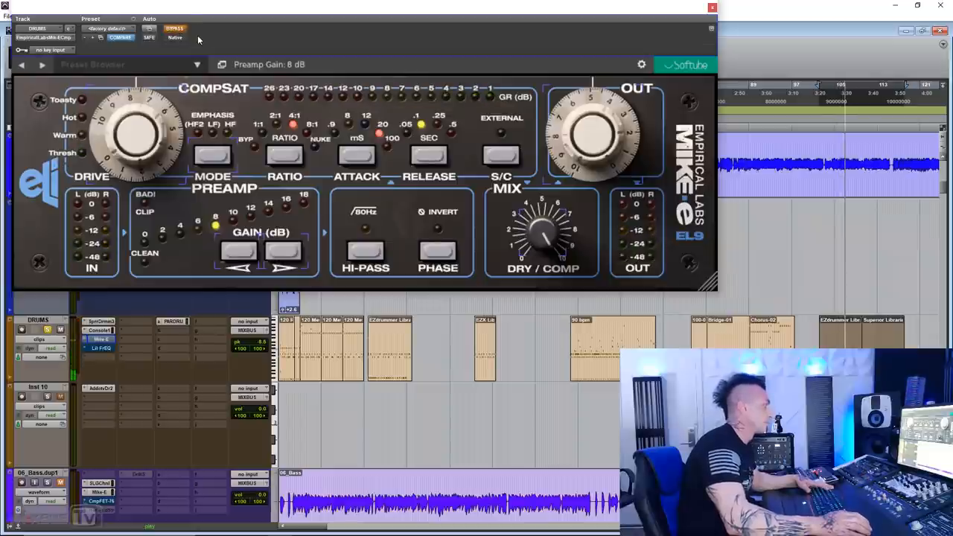
left_click(175, 29)
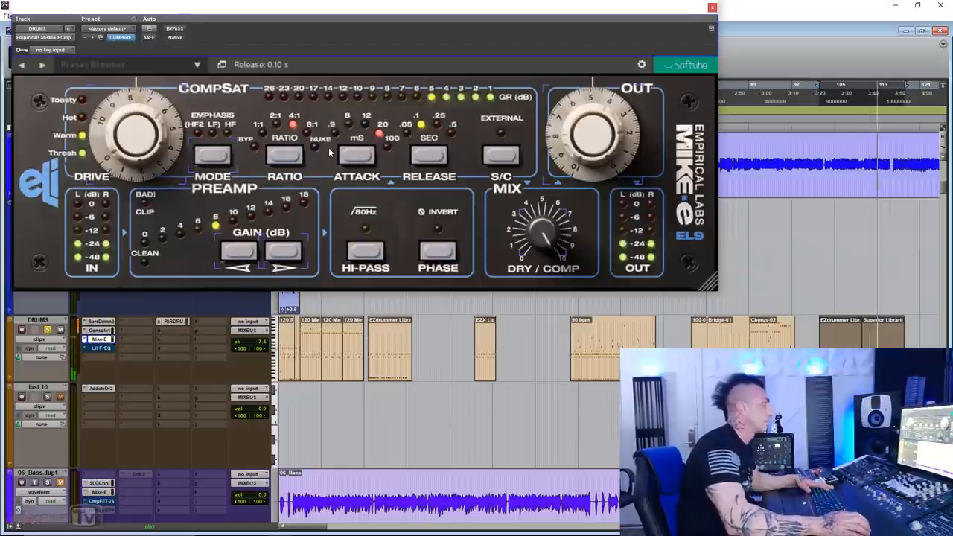
left_click(357, 154)
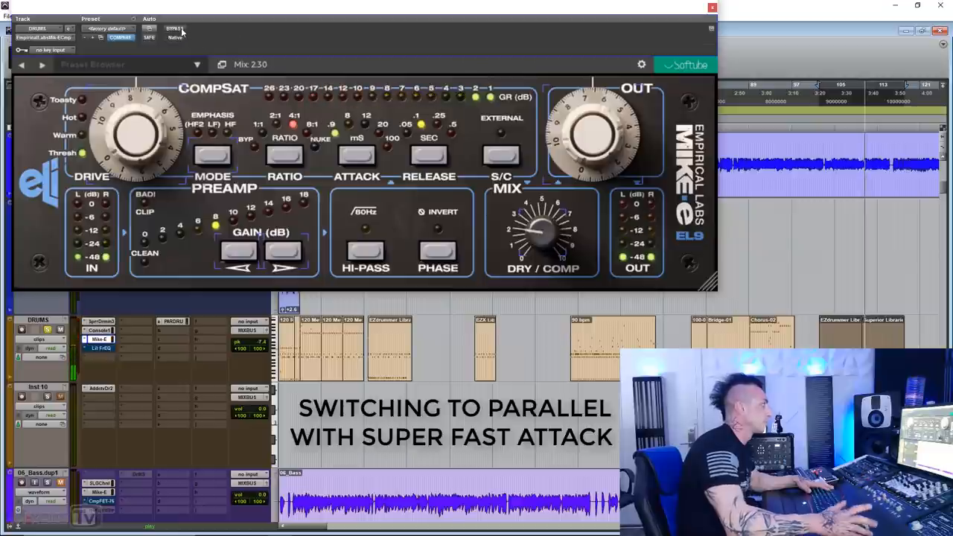
Step: Tweak the drums' Mike-E output level and dry/comp parallel blend
left_click(175, 29)
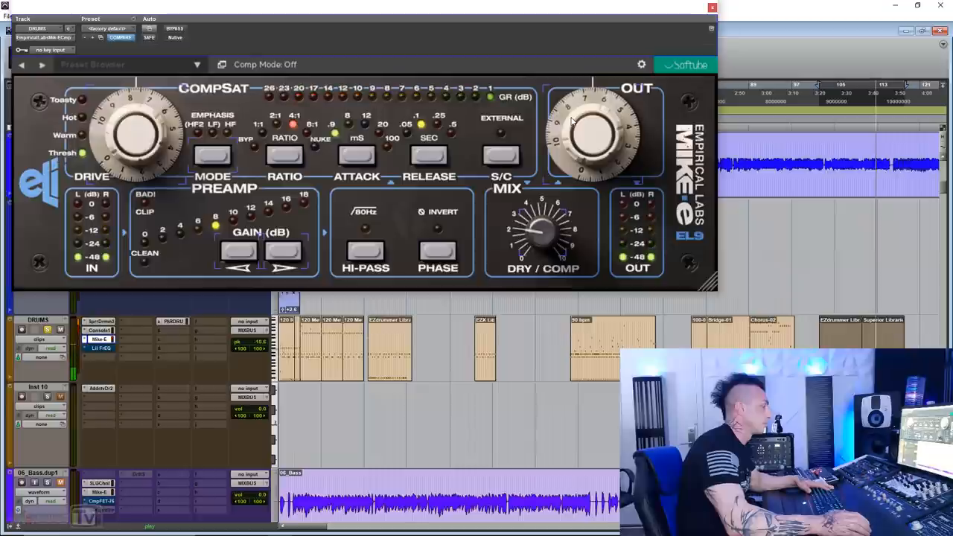
left_click_drag(596, 134, 603, 119)
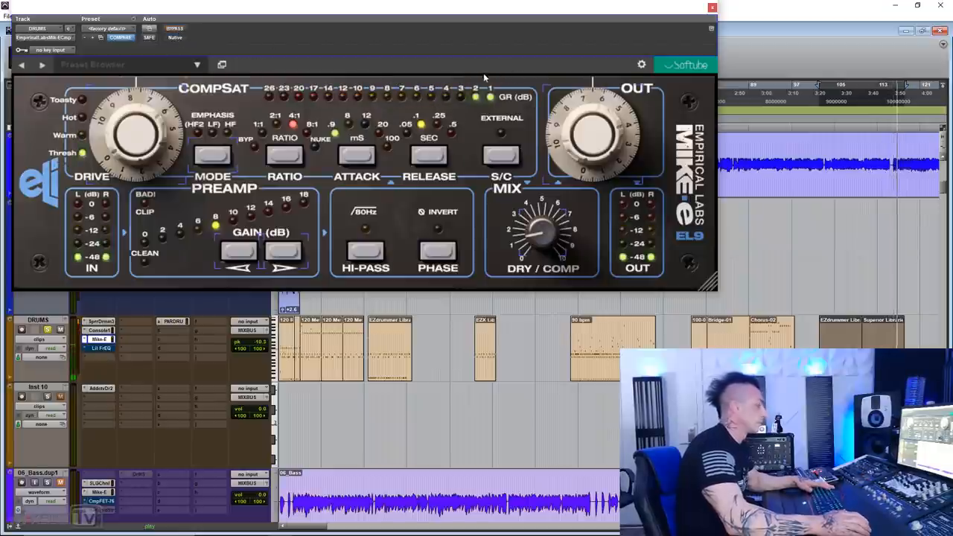
left_click_drag(596, 130, 564, 123)
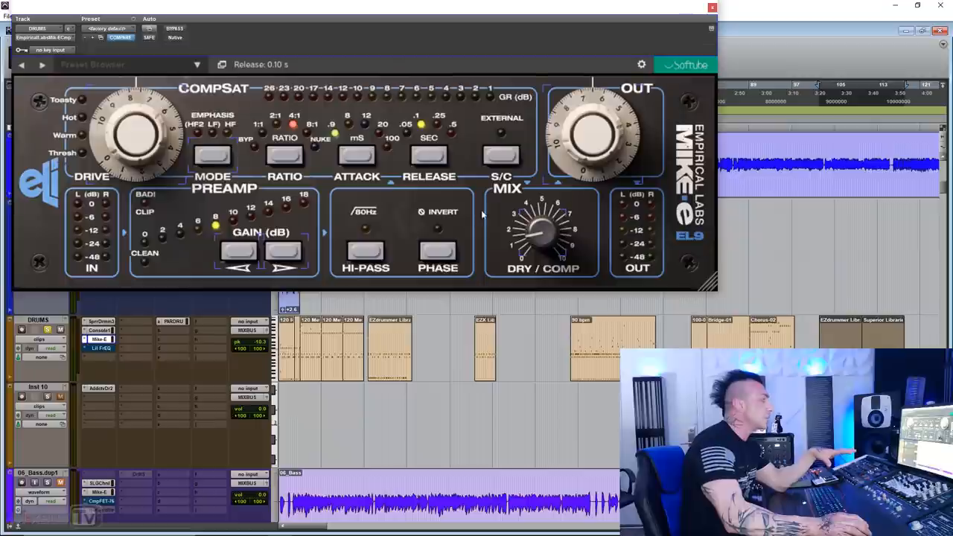
left_click_drag(536, 231, 540, 227)
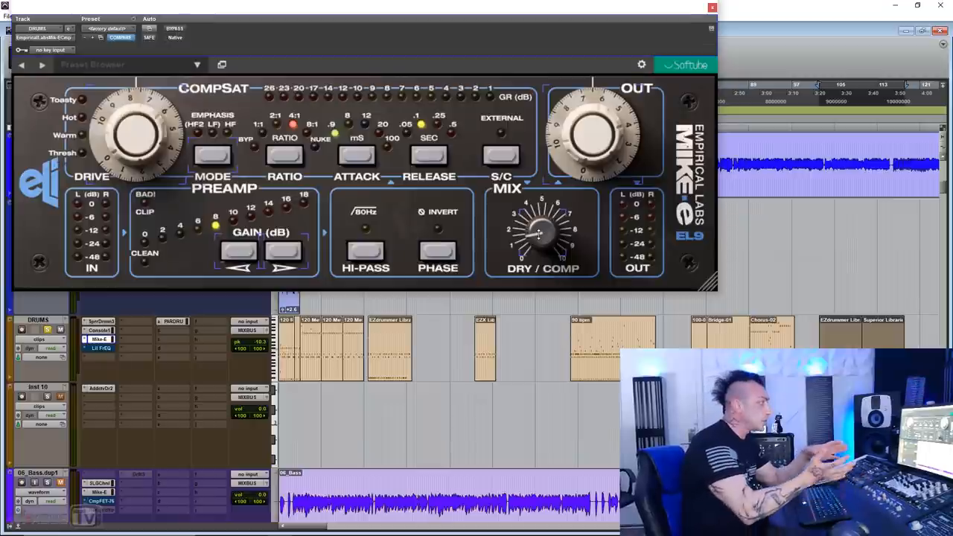
Step: Set the drums' compressor attack to 8 ms, comparing against bypass before and after
left_click(175, 28)
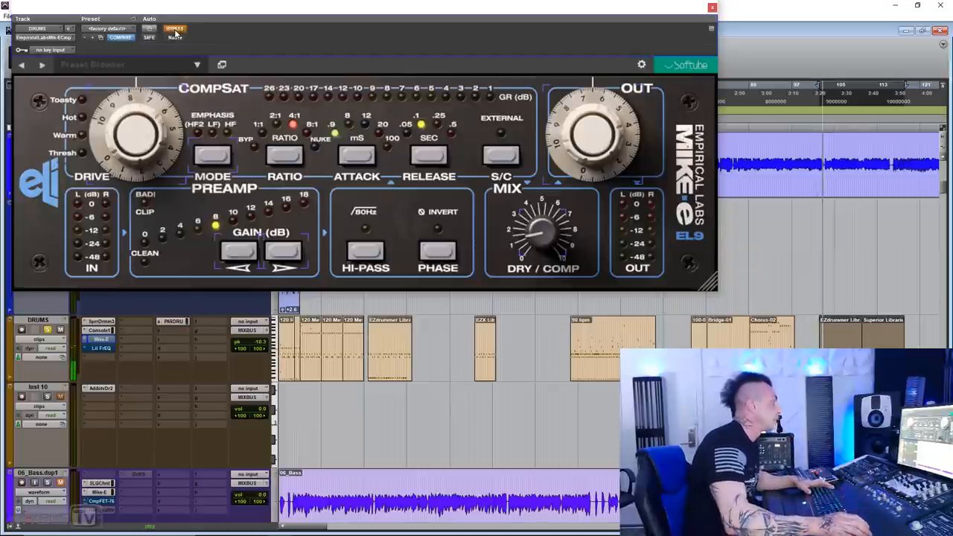
left_click(174, 29)
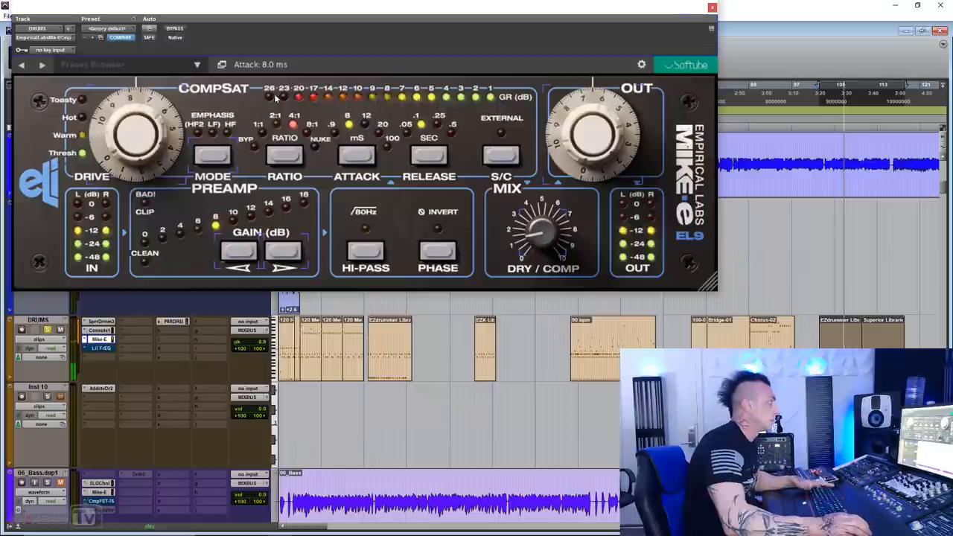
left_click_drag(356, 155, 356, 146)
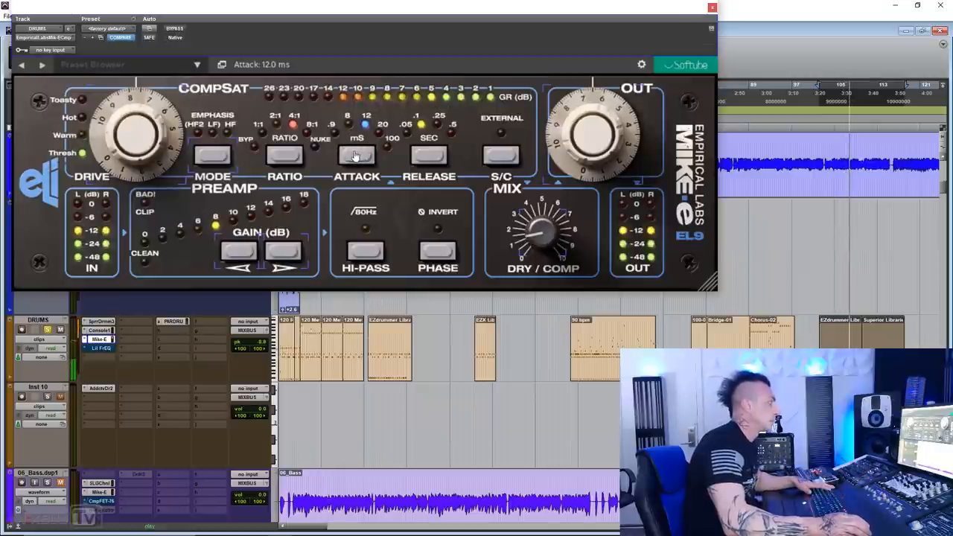
left_click(174, 28)
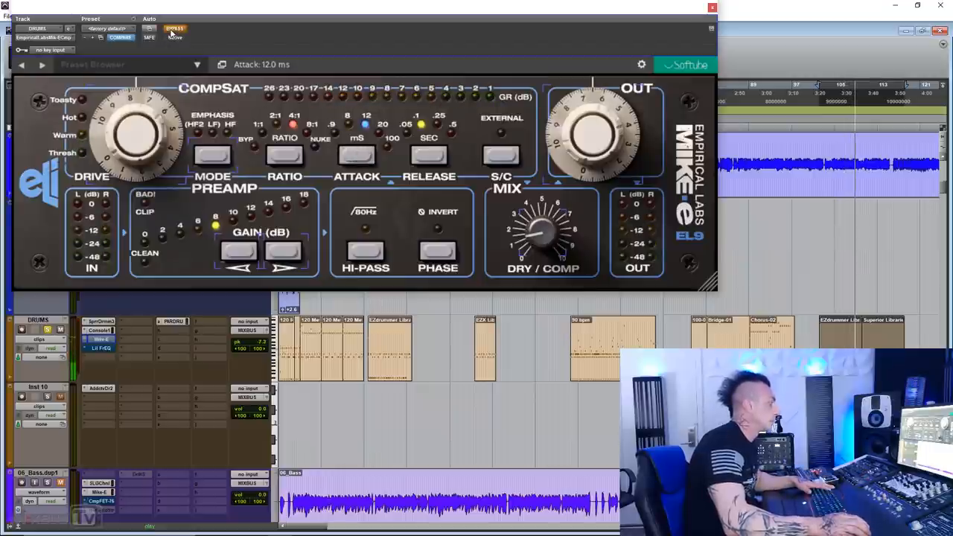
left_click(175, 31)
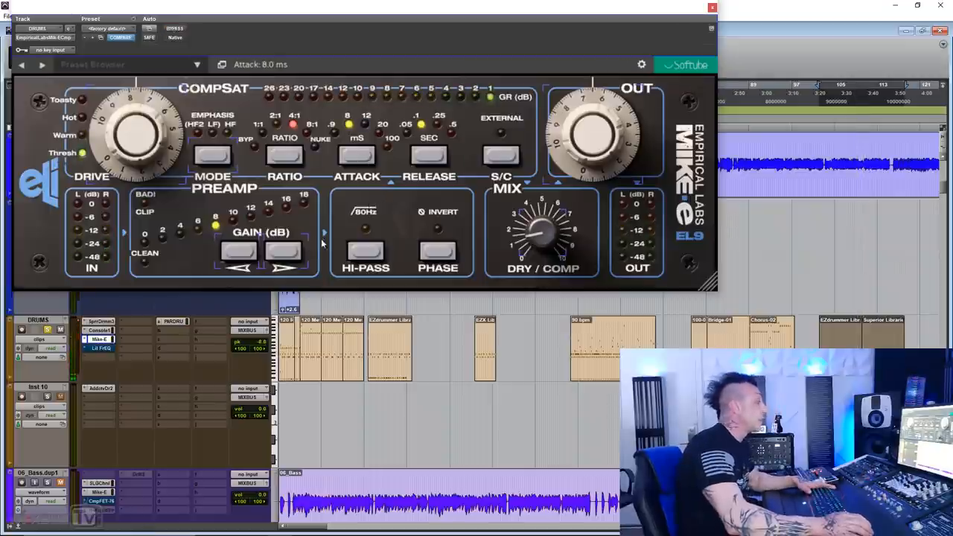
Step: Give the drums' Mike-E 10 dB preamp gain, the NUKE ratio, and a retuned drive level
left_click(284, 253)
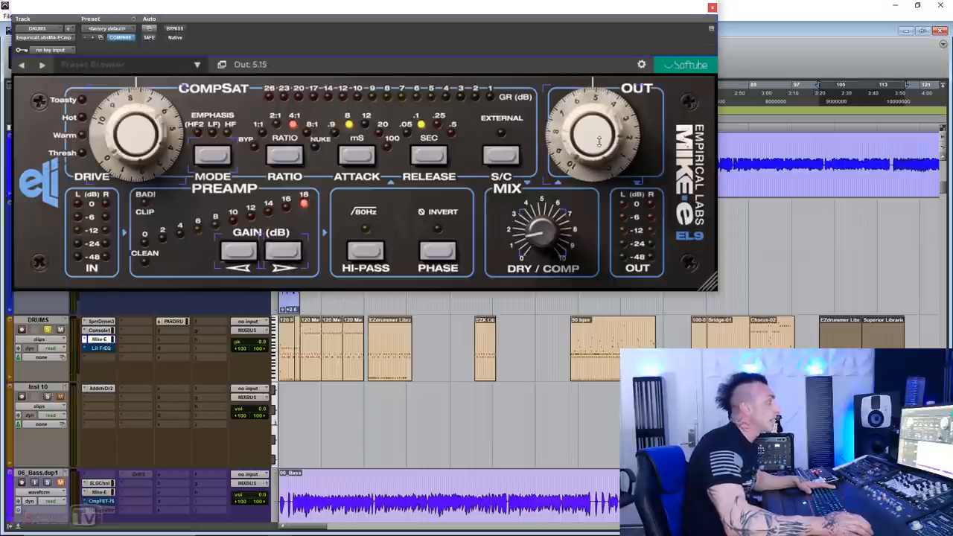
left_click_drag(600, 126, 596, 138)
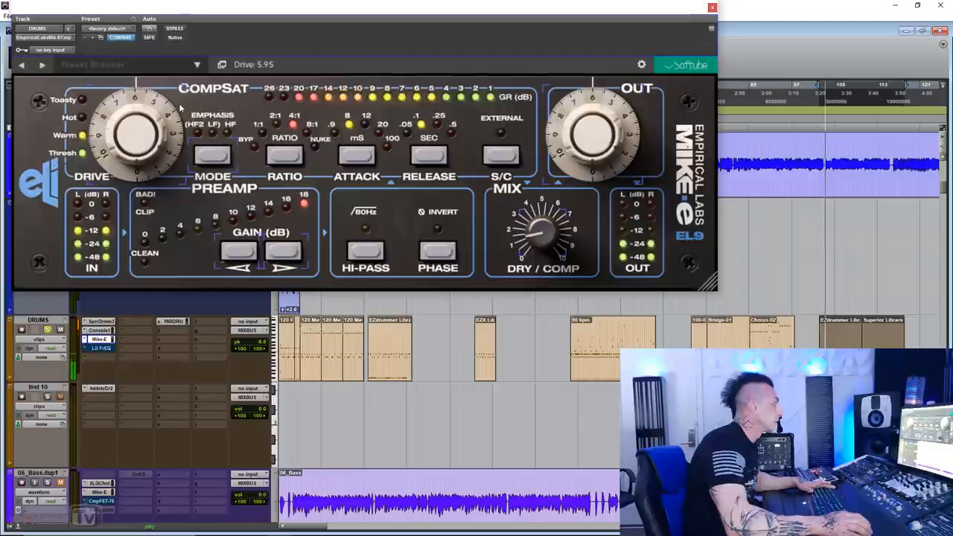
left_click_drag(138, 134, 127, 149)
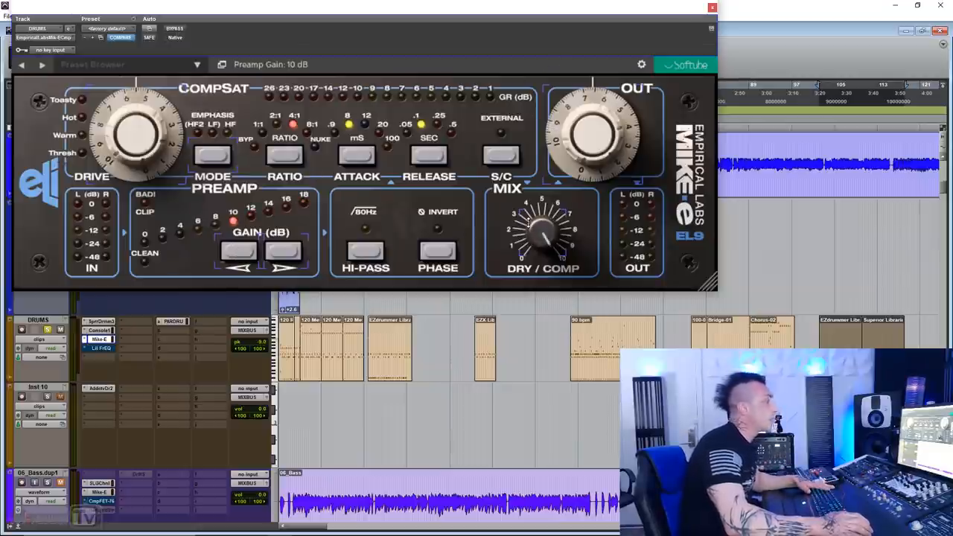
left_click(285, 154)
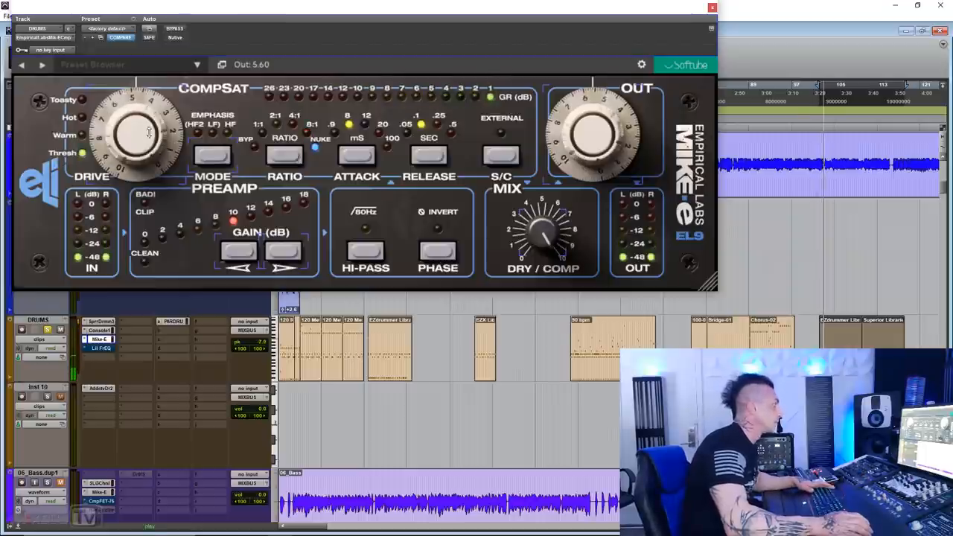
left_click_drag(138, 132, 145, 119)
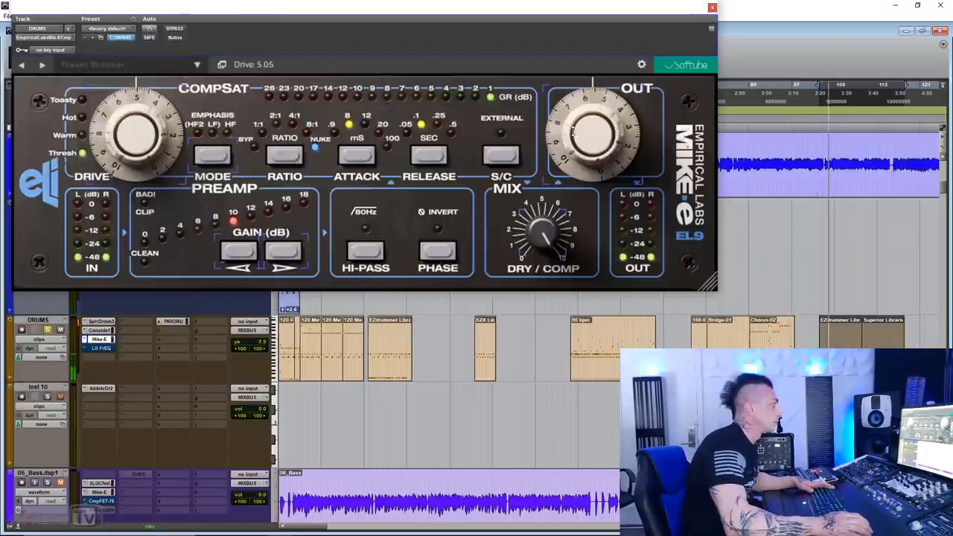
left_click_drag(596, 134, 603, 120)
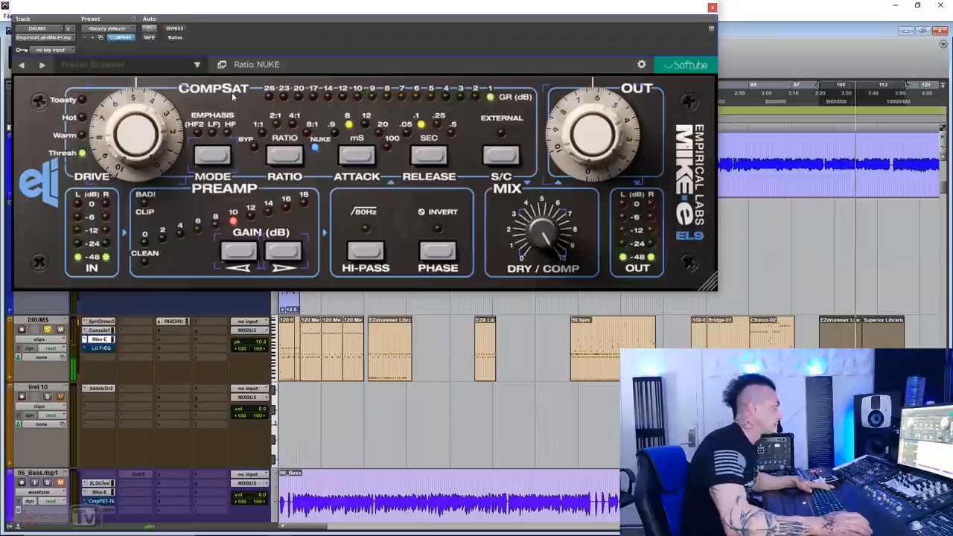
left_click(174, 28)
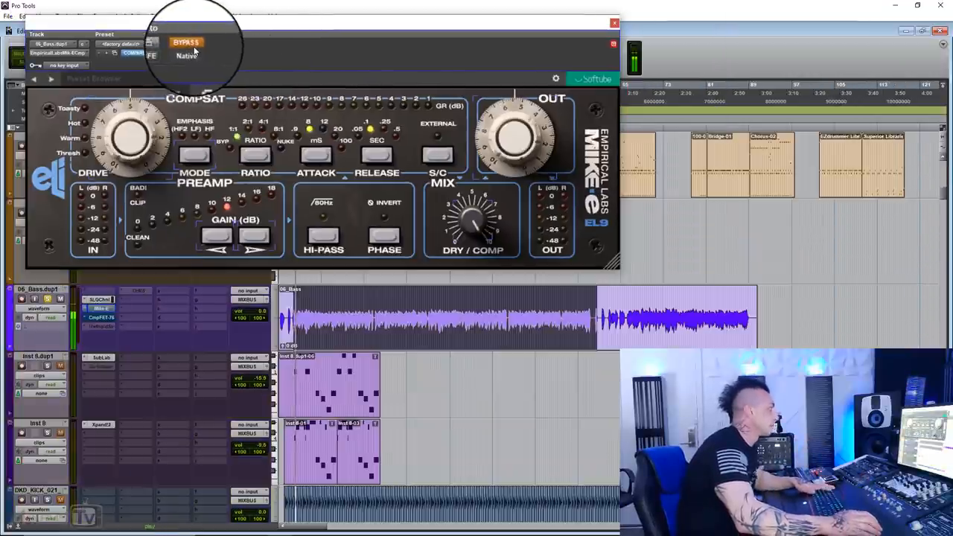
Step: Unbypass the bass Mike-E, adjust its output, raise preamp gain to about 12 dB, and change the ratio
left_click(186, 43)
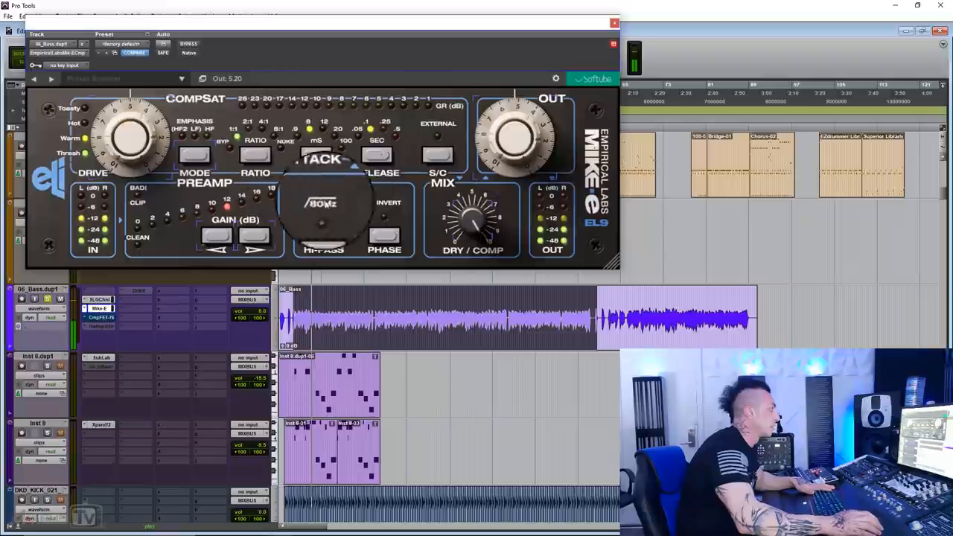
left_click_drag(521, 134, 510, 130)
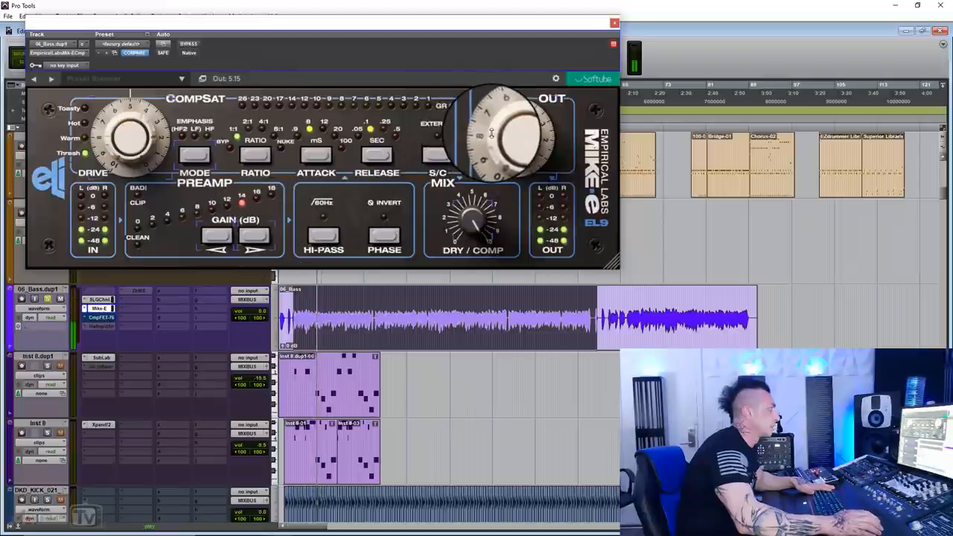
left_click(187, 43)
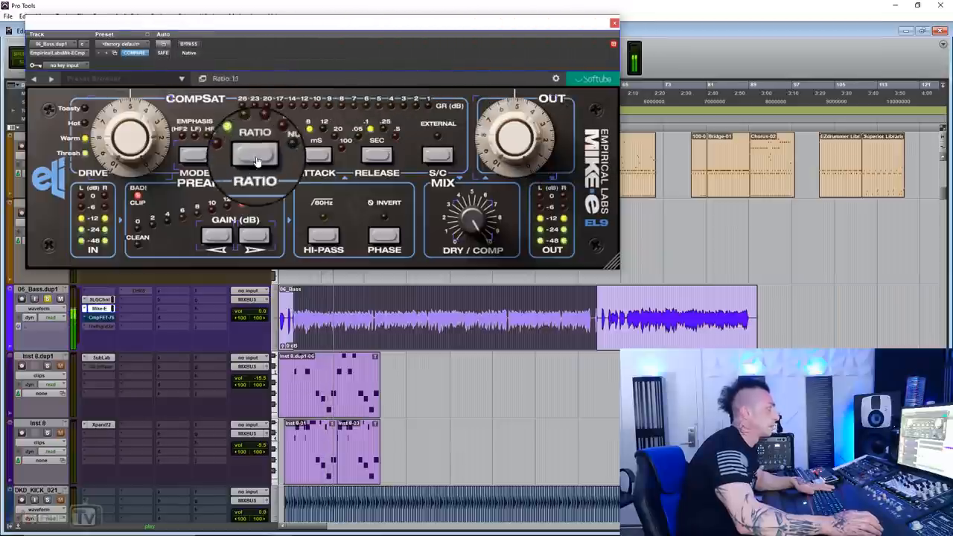
left_click(163, 33)
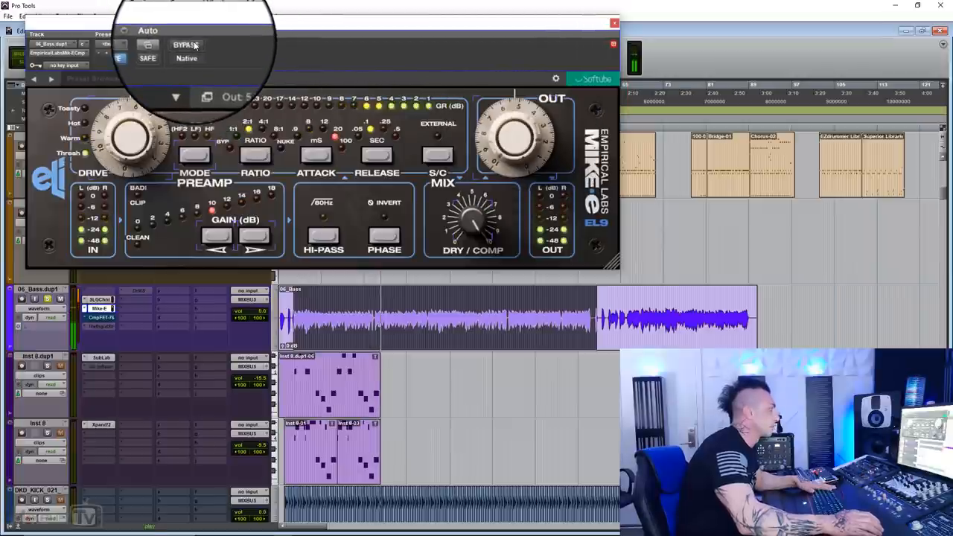
Step: Cycle the bass Mike-E emphasis through LF, HF, Off and HF2, settling on LF
left_click(188, 43)
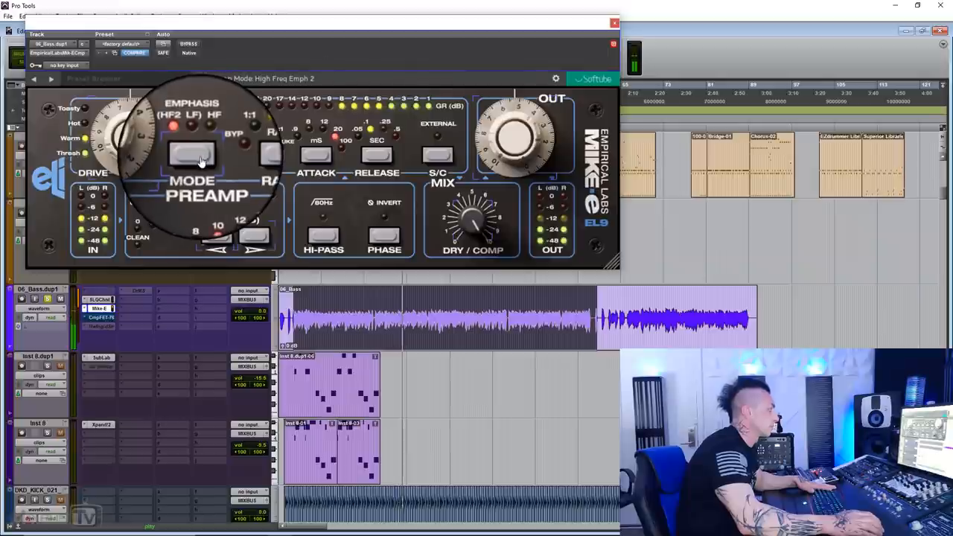
left_click(192, 115)
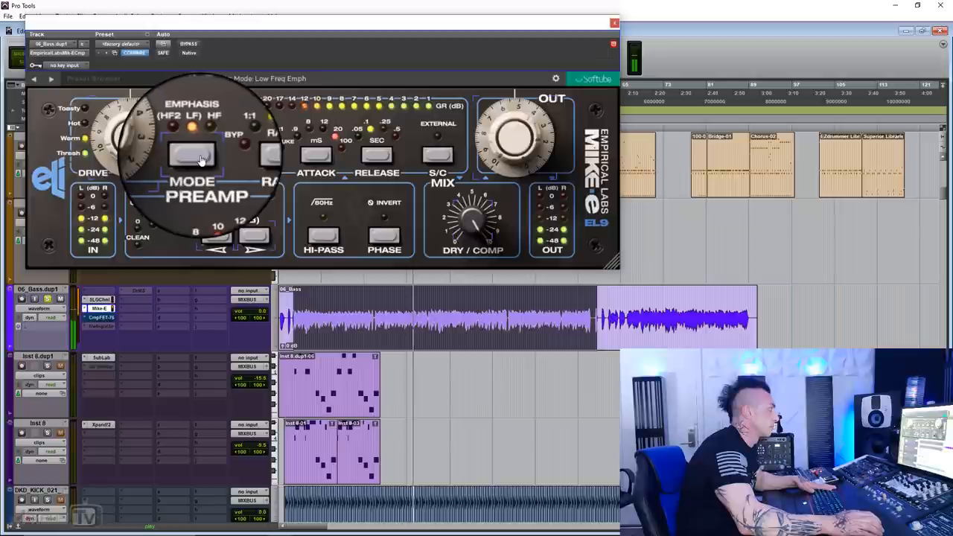
left_click(202, 154)
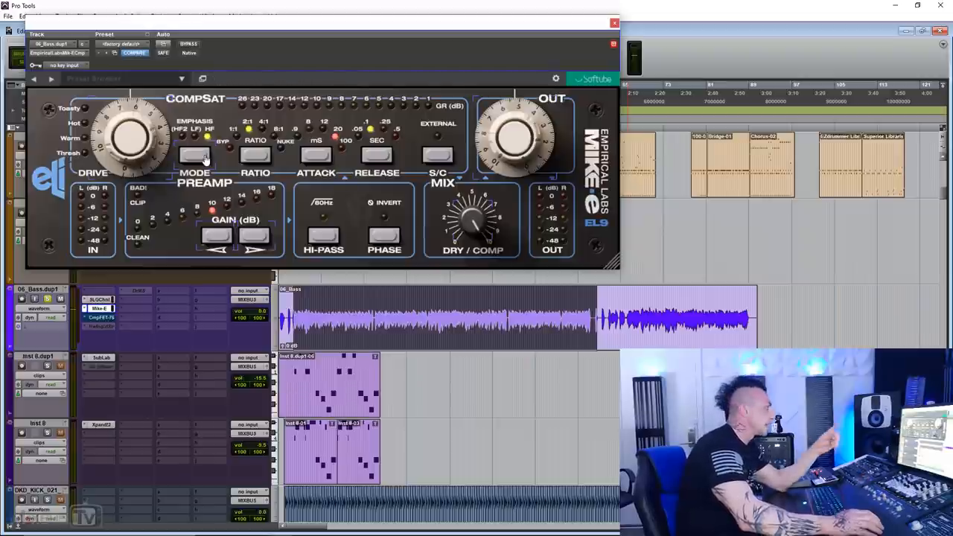
left_click(194, 154)
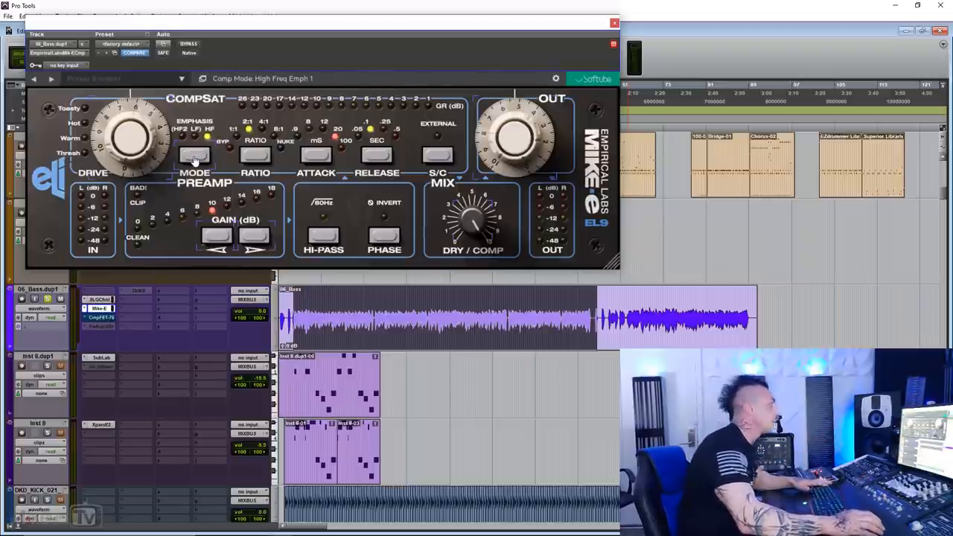
left_click(194, 154)
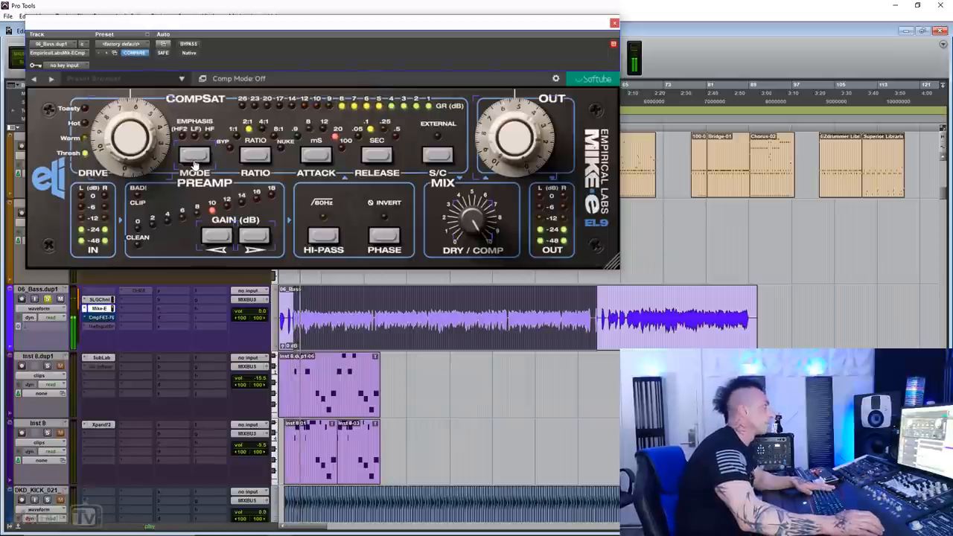
left_click(195, 154)
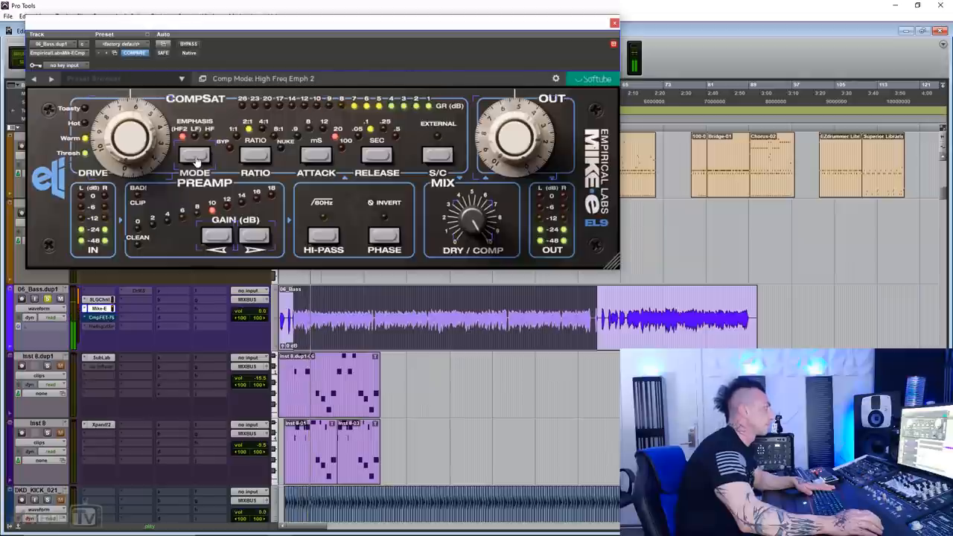
left_click(194, 154)
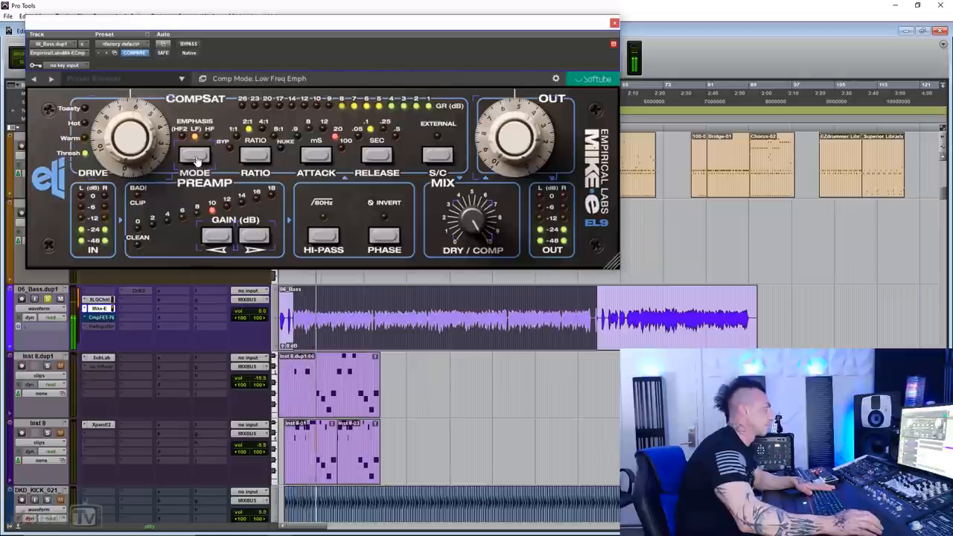
left_click(194, 154)
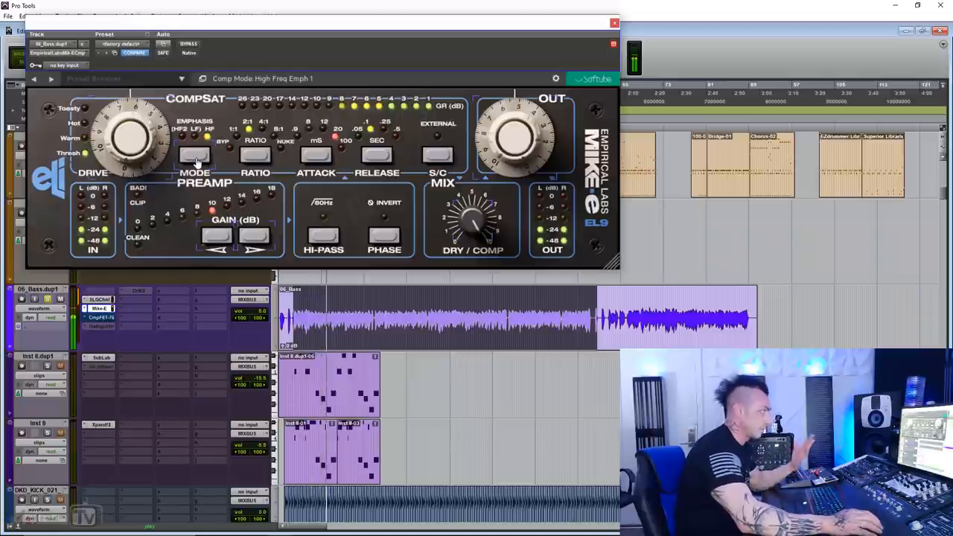
left_click(195, 154)
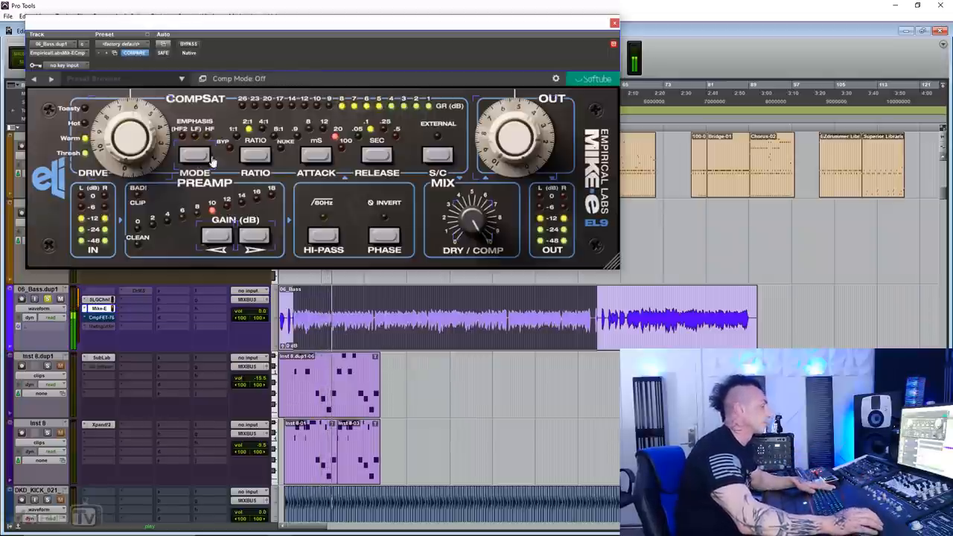
left_click(194, 154)
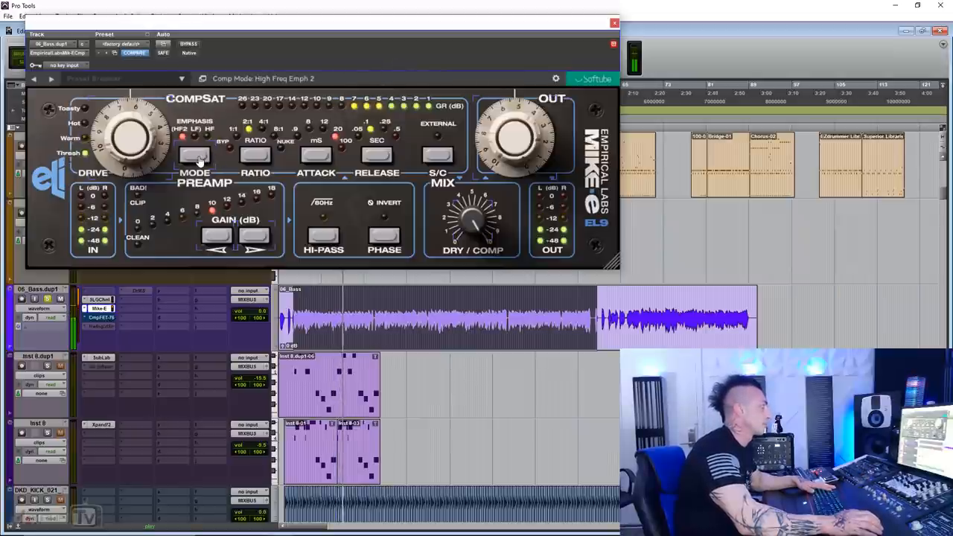
left_click(194, 154)
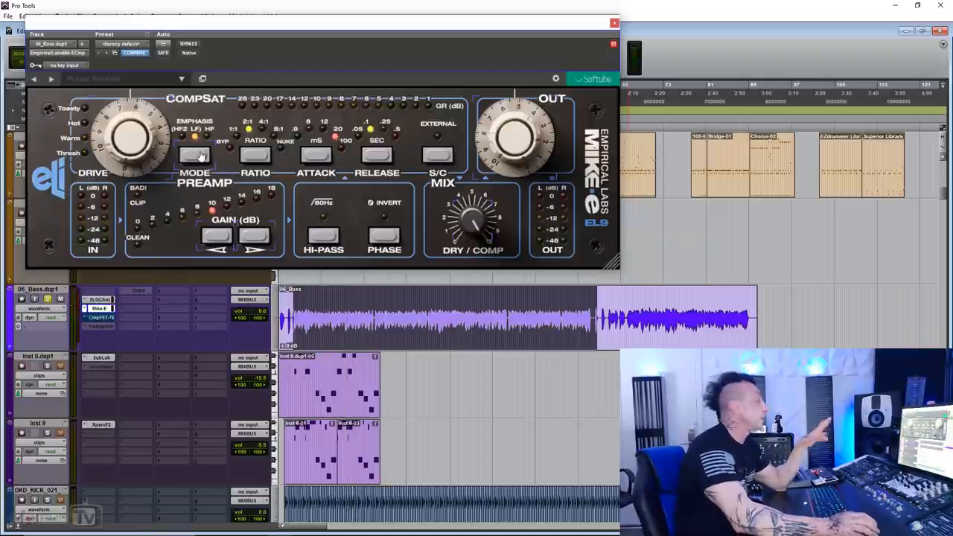
left_click(195, 154)
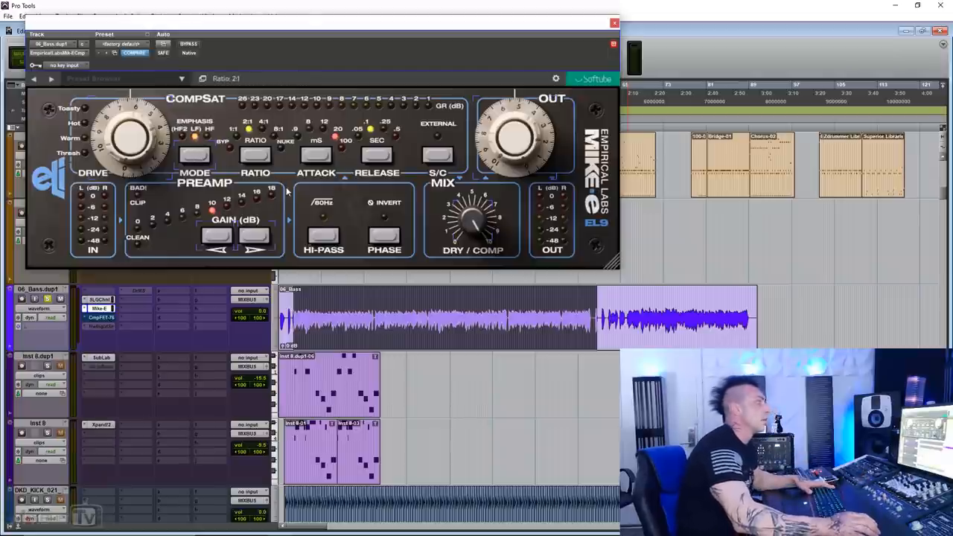
mouse_move(290, 225)
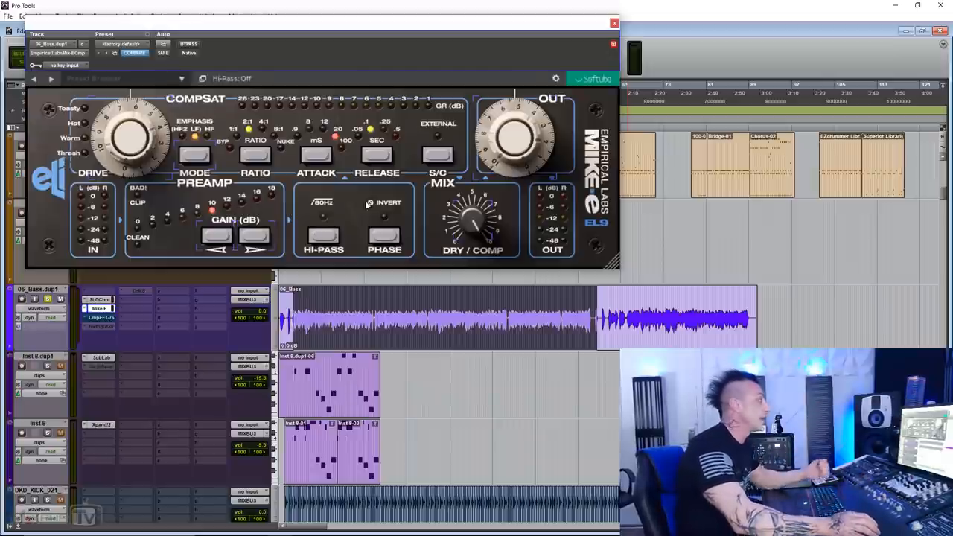
Step: Close the 06_Bass.dup1 Mike-E plugin window
left_click(438, 154)
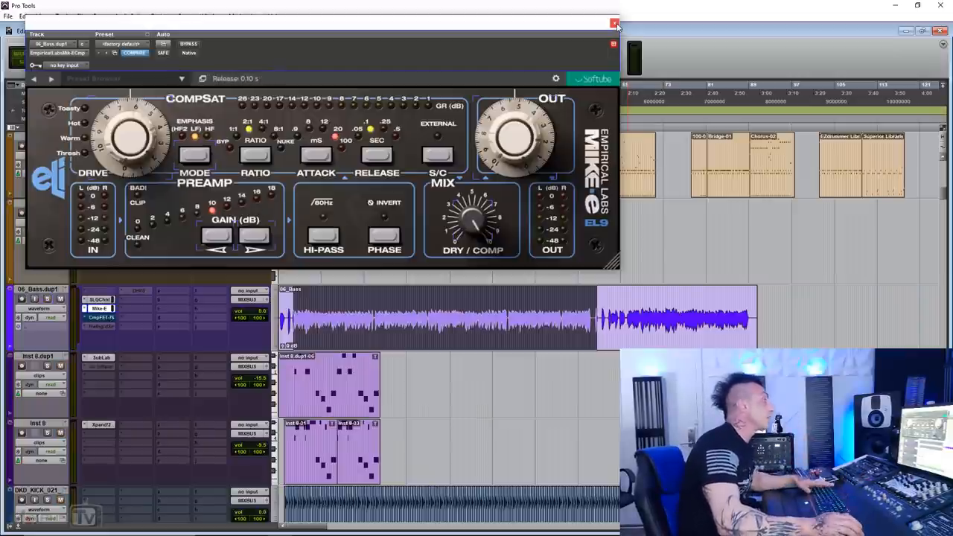
left_click(614, 23)
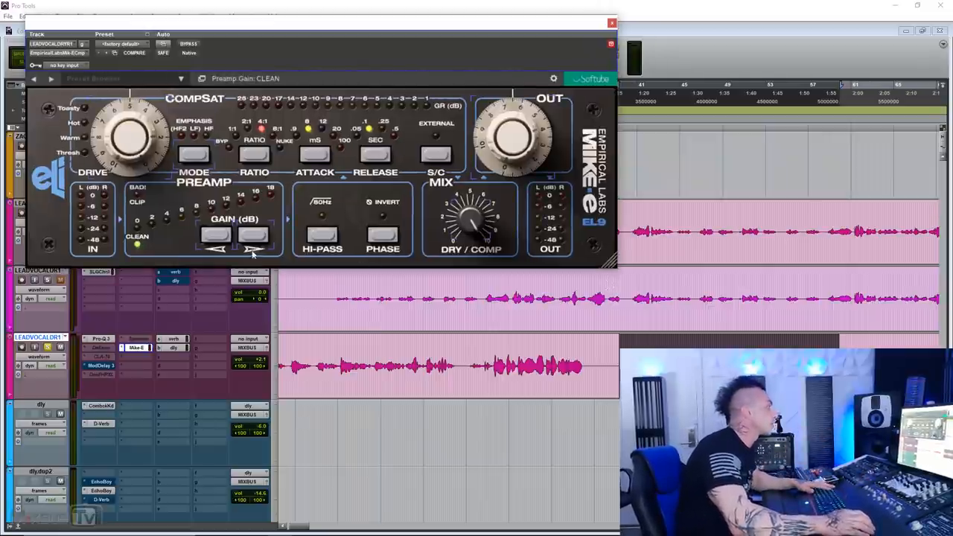
Step: Raise the lead vocal Mike-E preamp gain to 8 dB and enlarge the plugin window
left_click(253, 235)
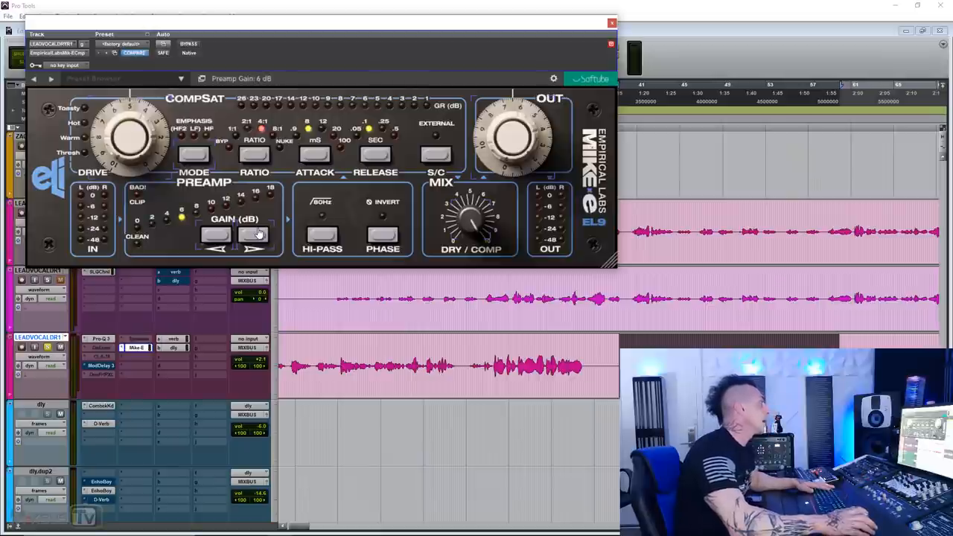
left_click(254, 234)
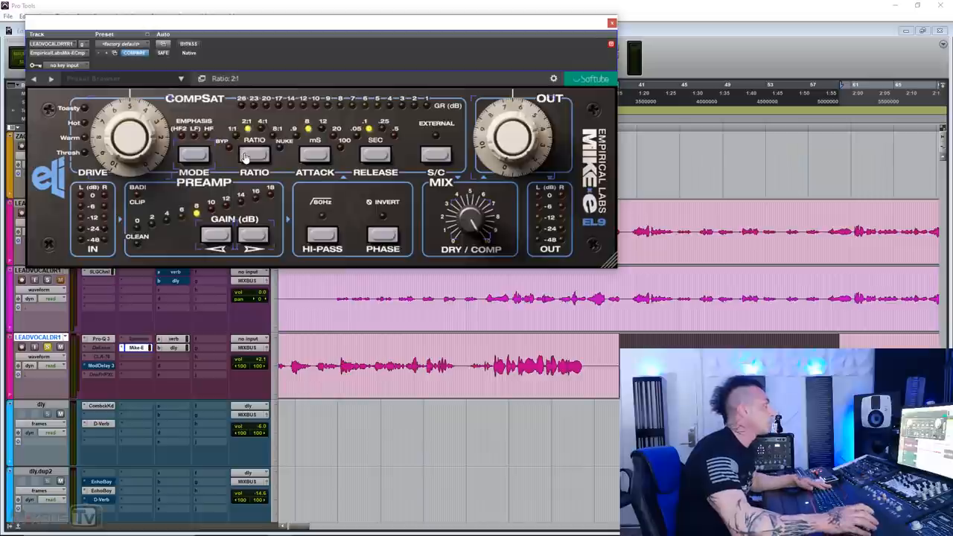
mouse_move(317, 167)
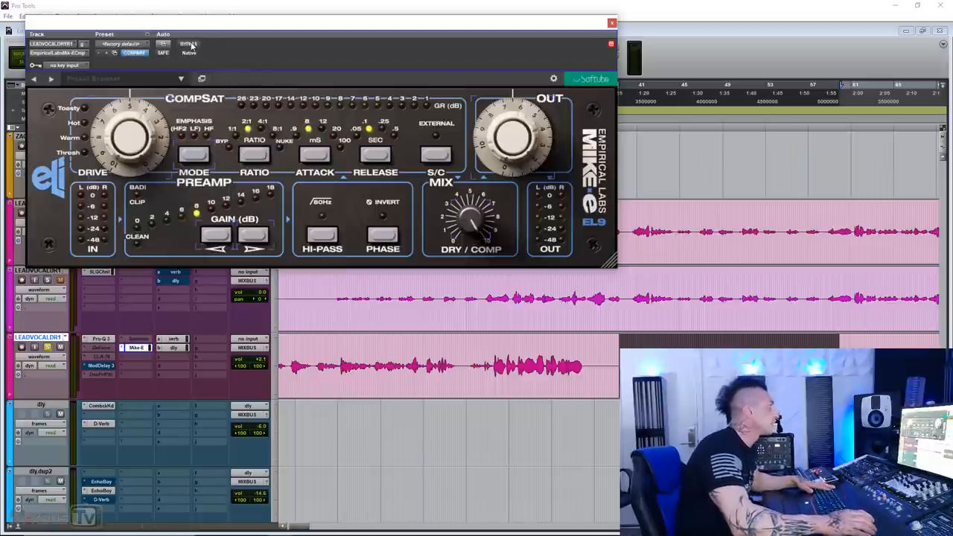
left_click_drag(513, 134, 517, 127)
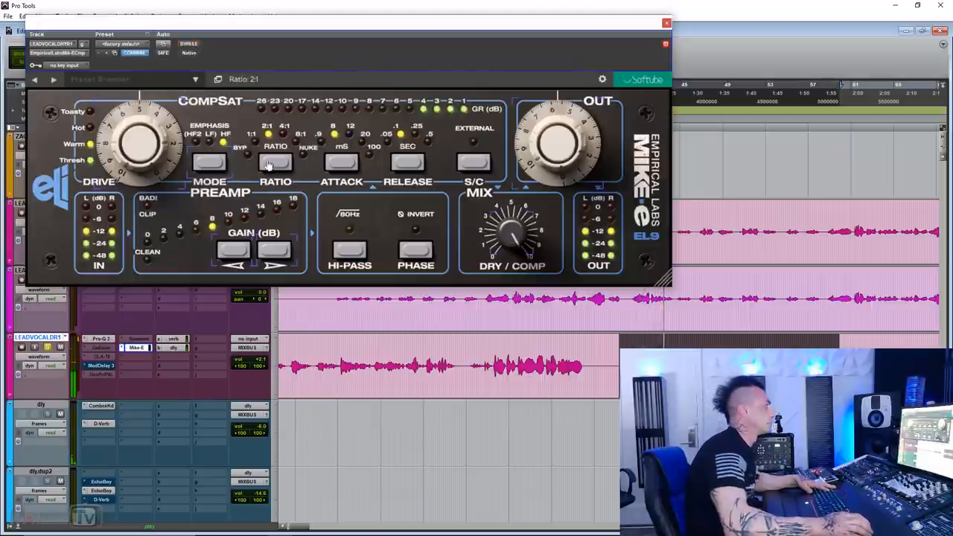
Step: Set the lead vocal Mike-E to 4:1 ratio and 0.25 s release, with output about 5.6 and drive about 6
left_click(276, 162)
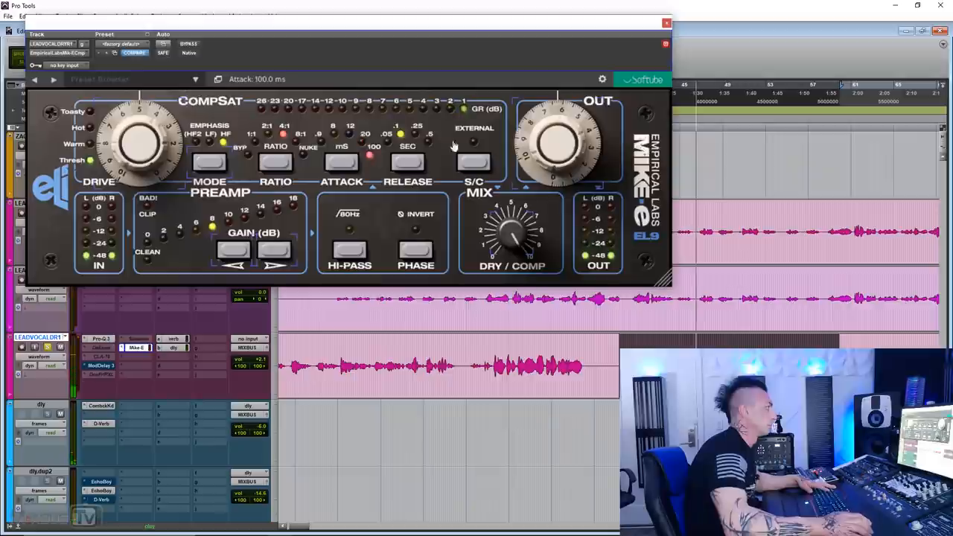
left_click_drag(558, 142, 553, 138)
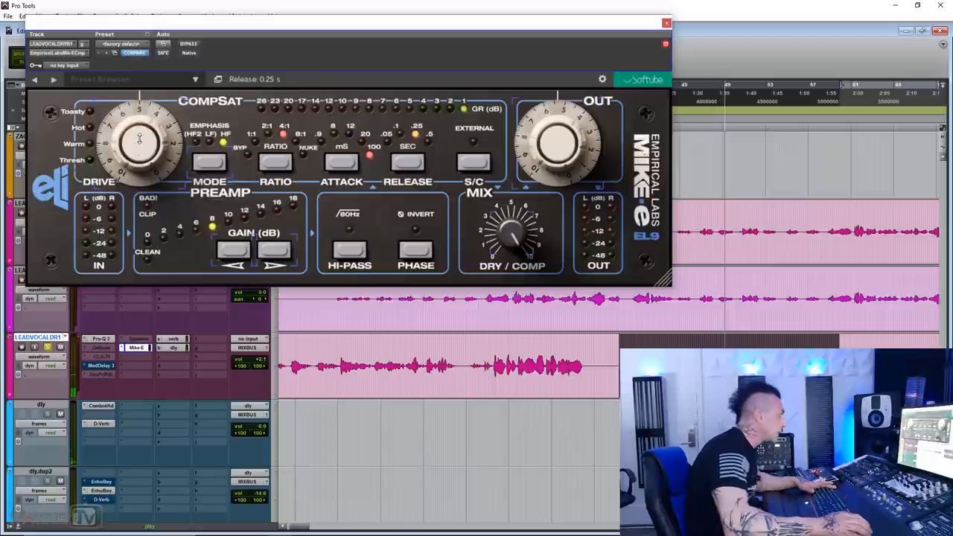
left_click_drag(139, 138, 142, 127)
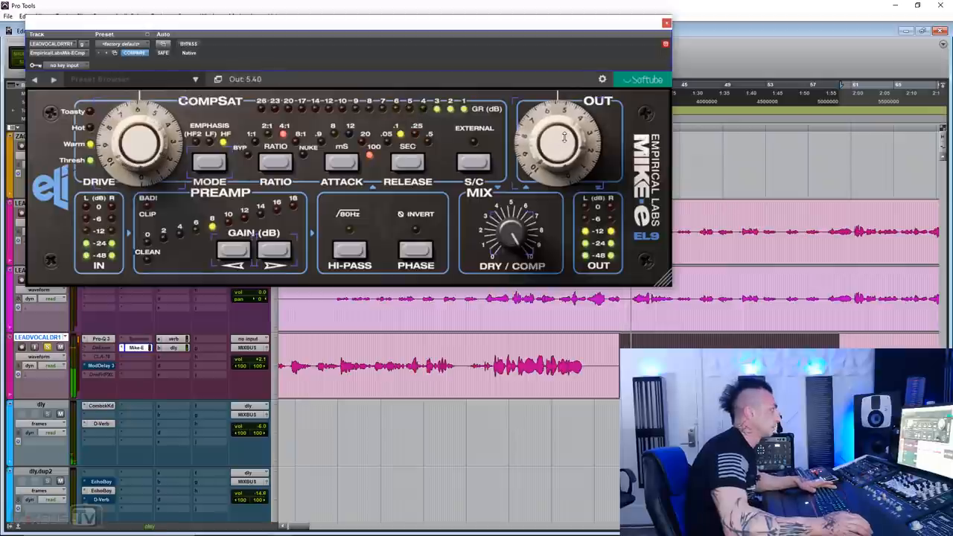
left_click_drag(558, 138, 560, 130)
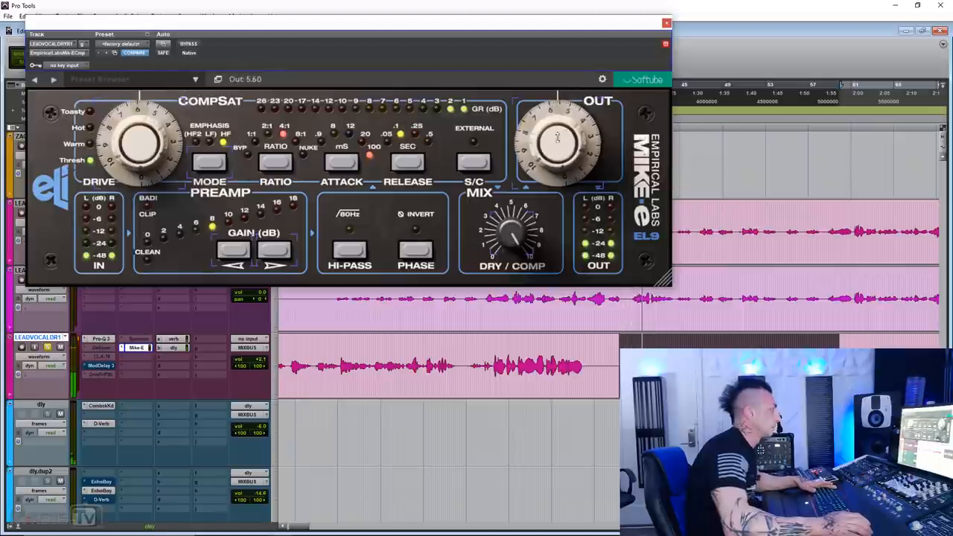
left_click_drag(141, 142, 146, 130)
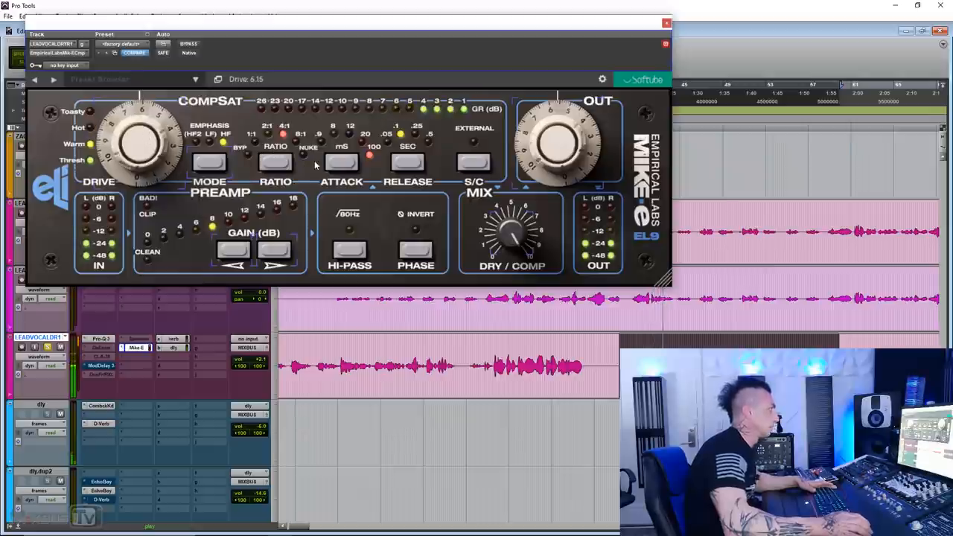
Step: A/B the lead vocal compressor against bypass, leaving it active
left_click(188, 44)
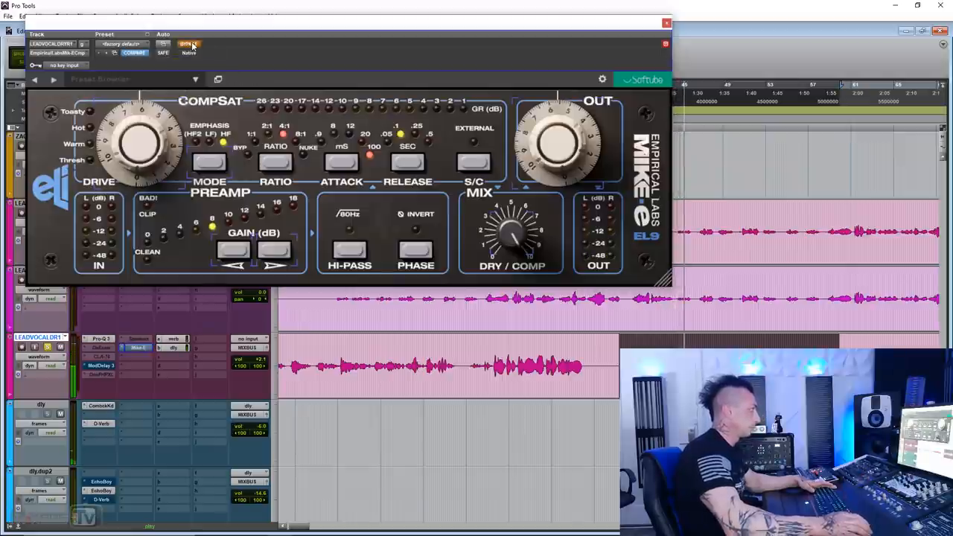
left_click(188, 44)
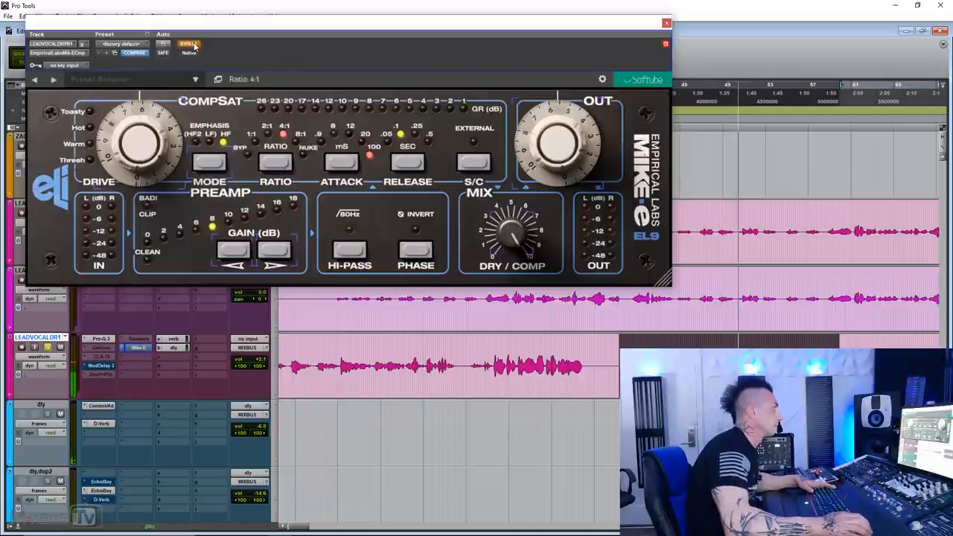
left_click(190, 43)
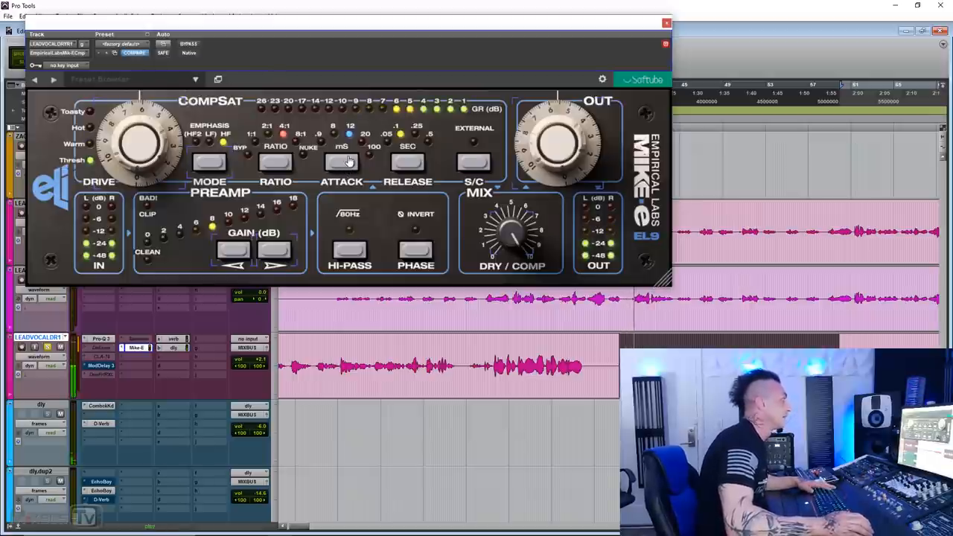
Step: Switch Mike-E emphasis to high frequencies, raise output to about 5.75, and A/B with bypass
left_click(209, 163)
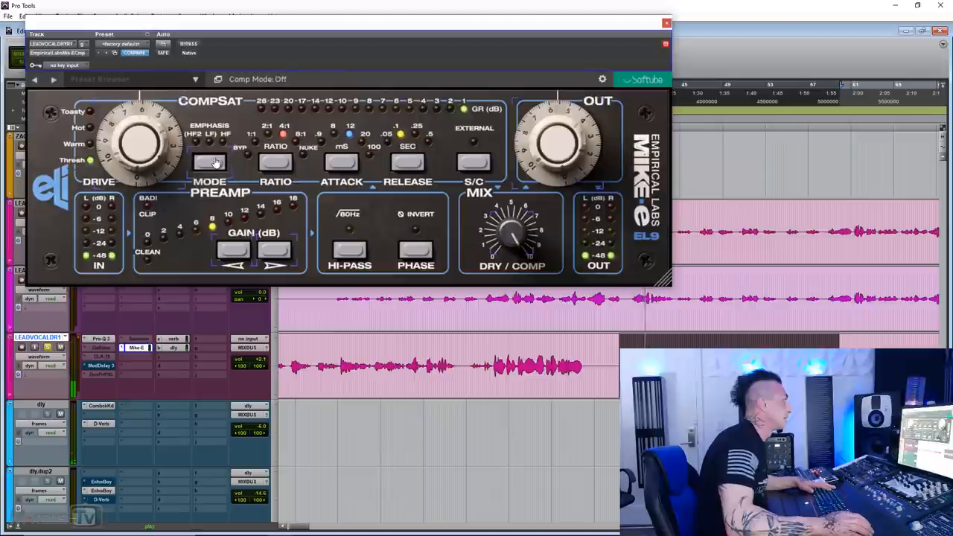
left_click(208, 162)
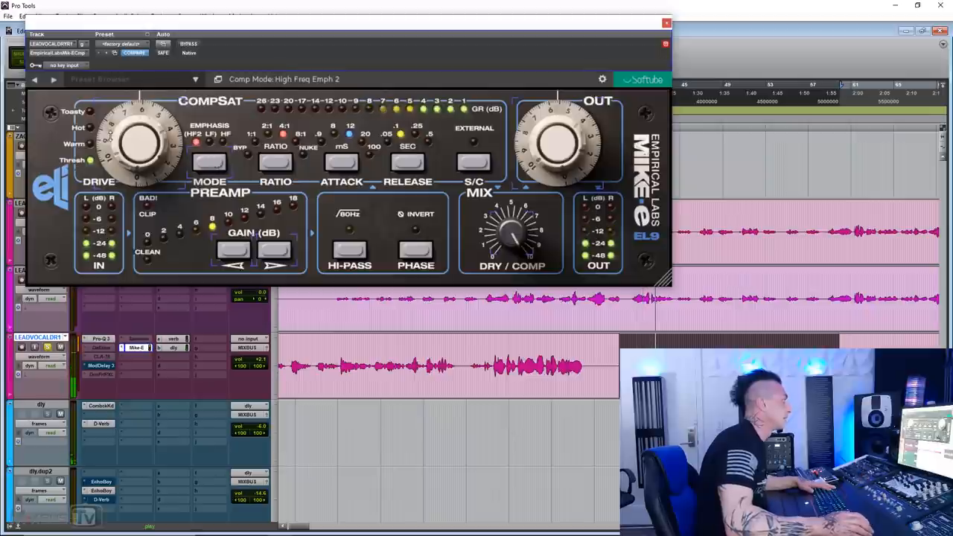
left_click_drag(142, 141, 141, 130)
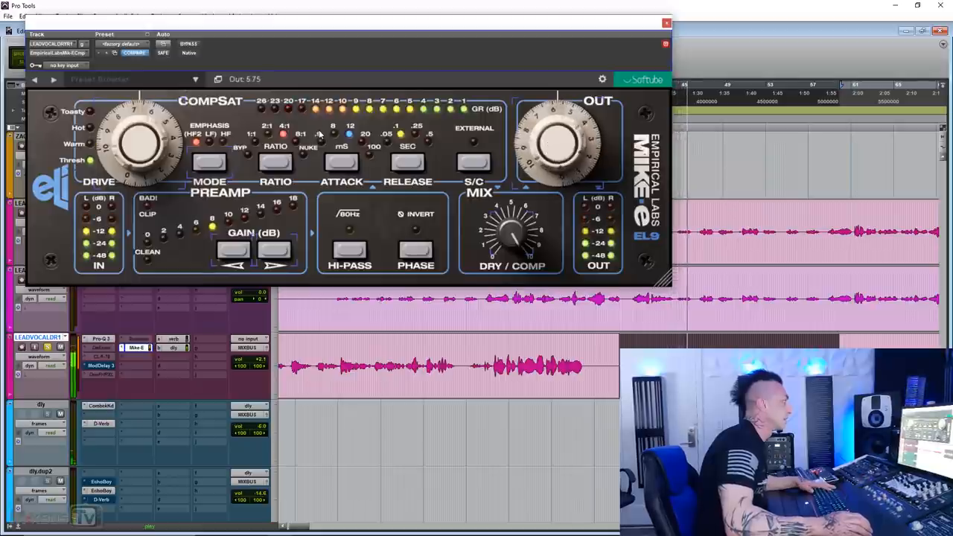
left_click(188, 44)
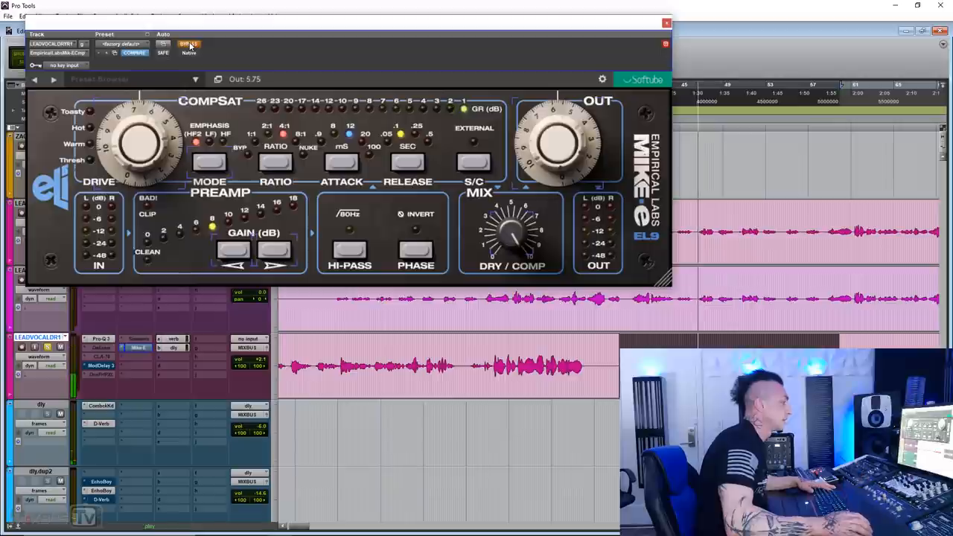
left_click(189, 44)
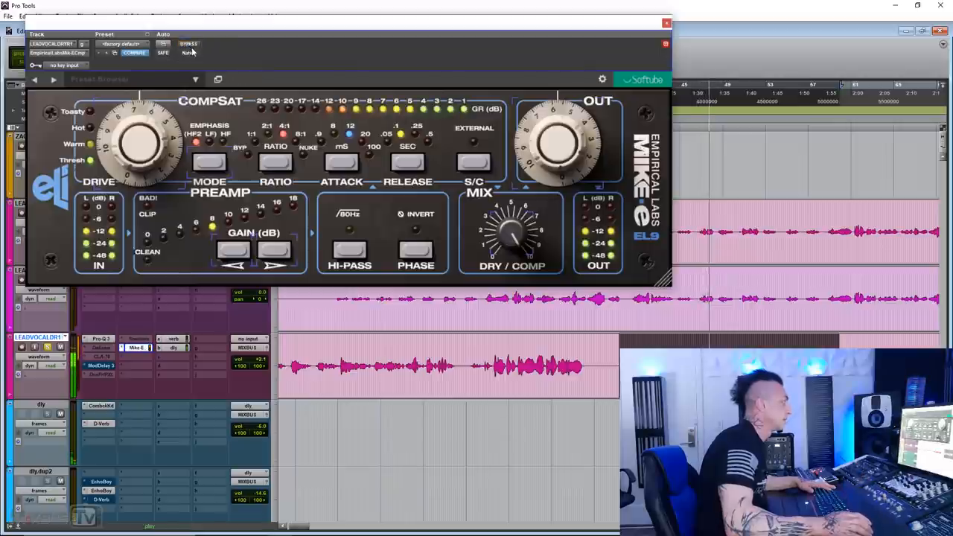
Step: Turn on the 80 Hz high-pass, try other attack and ratio settings, keeping high-frequency emphasis
left_click(348, 249)
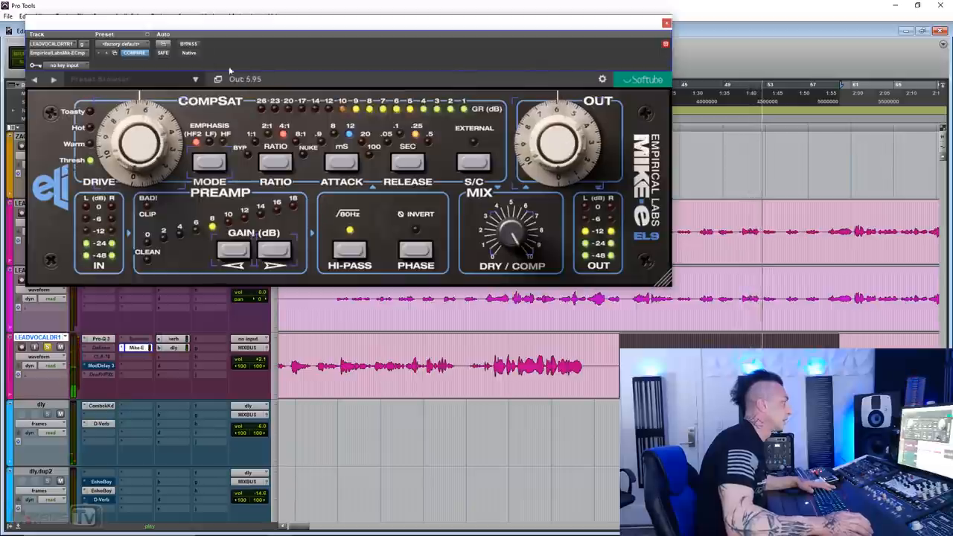
left_click(188, 44)
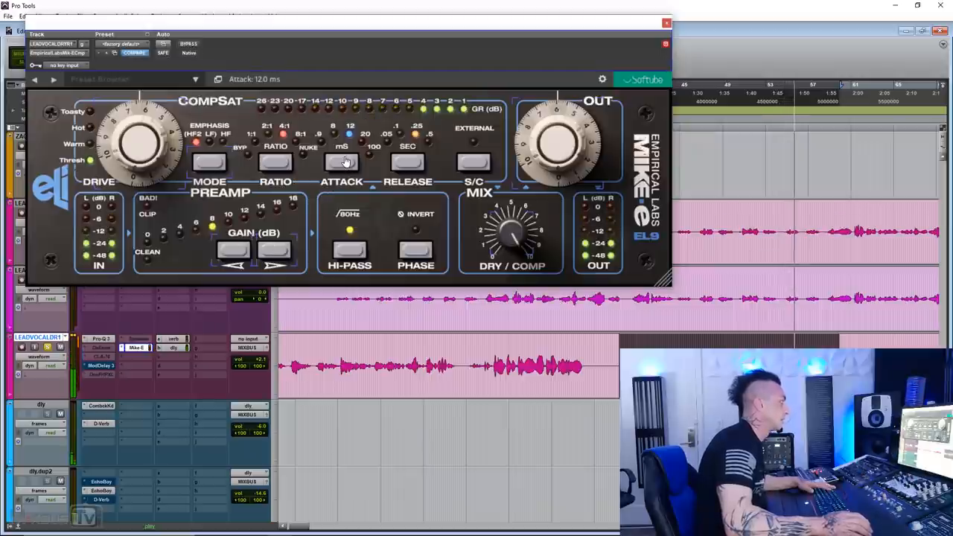
left_click(275, 162)
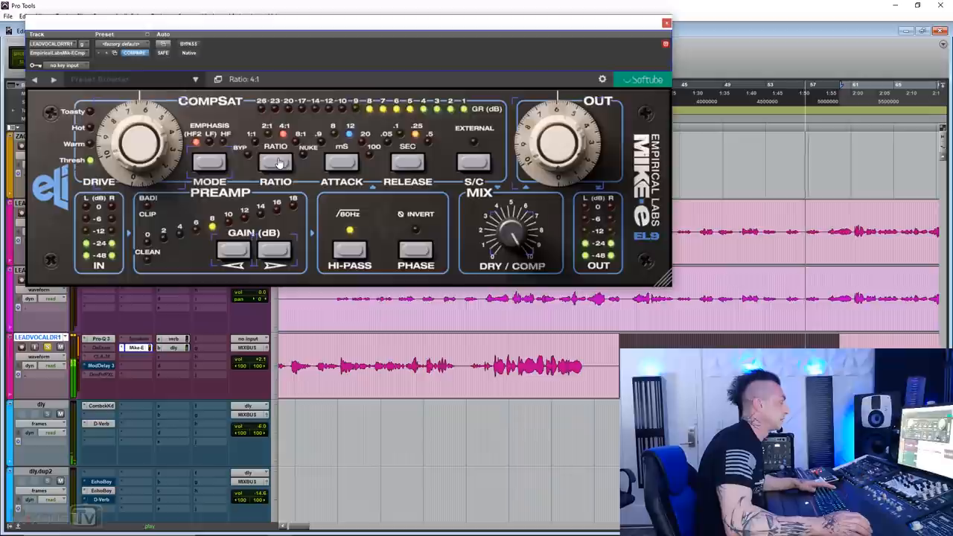
left_click(210, 162)
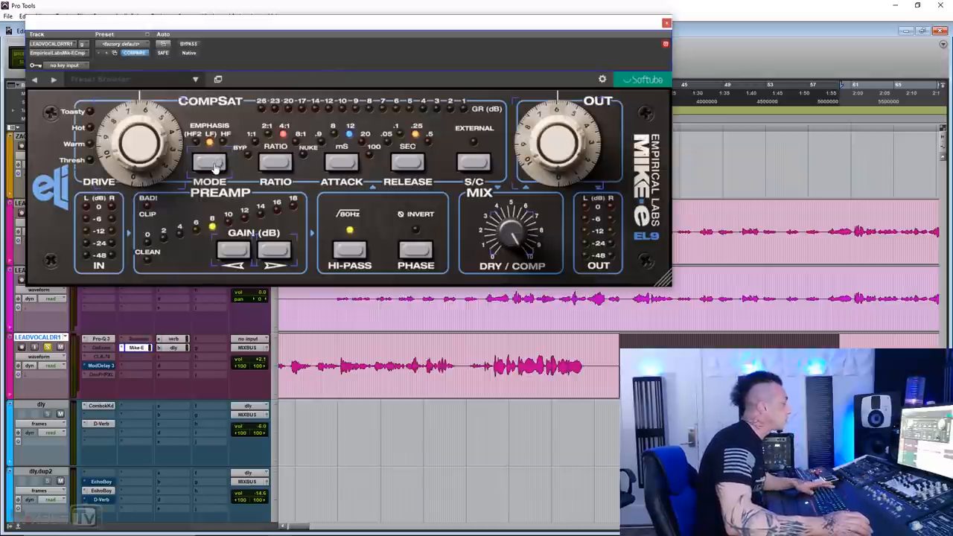
left_click(209, 162)
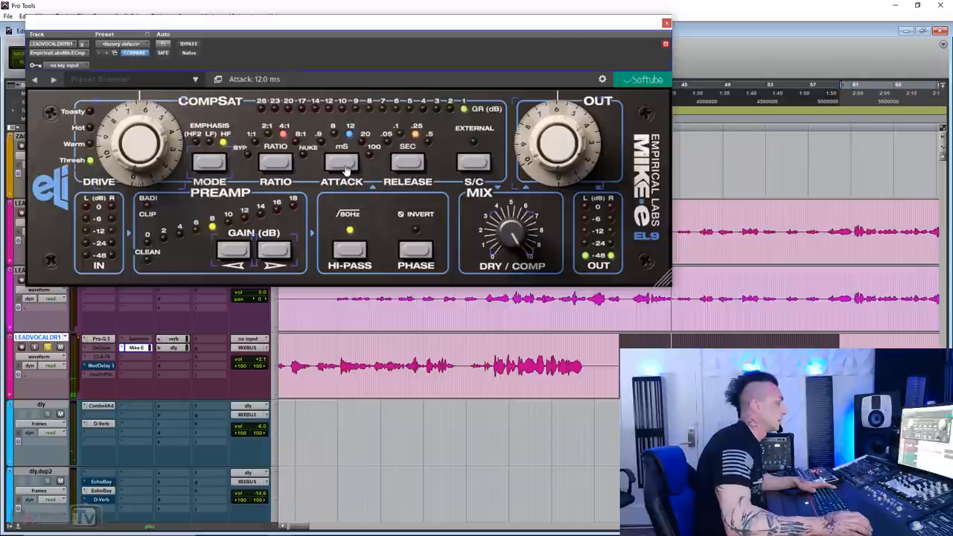
Step: Bring the Mike-E output up to 6.00 and set the ratio to NUKE
left_click_drag(566, 142, 570, 156)
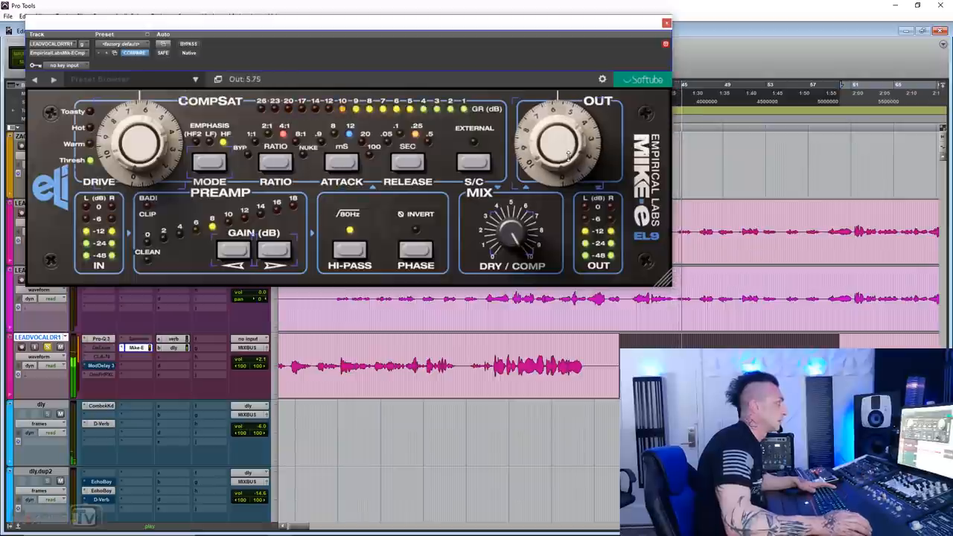
left_click(407, 162)
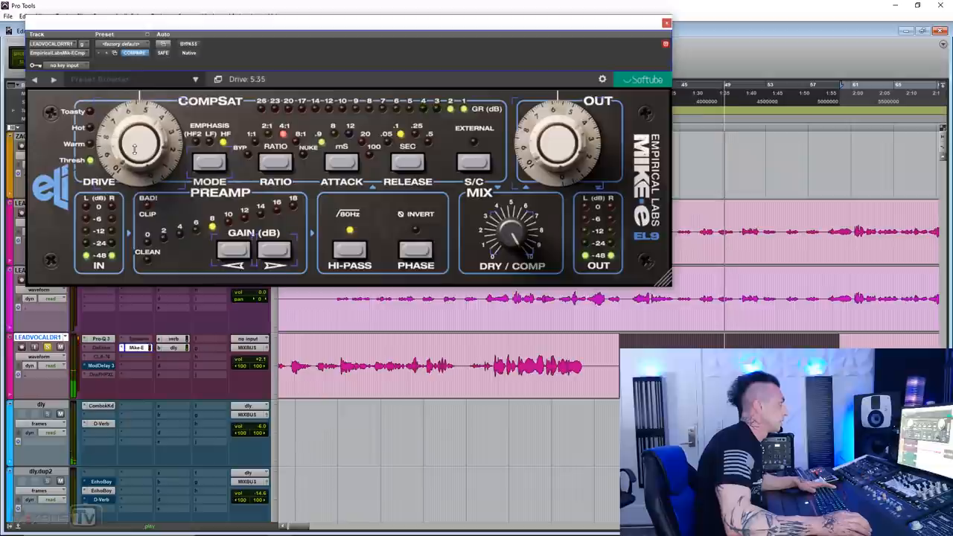
left_click_drag(565, 137, 569, 130)
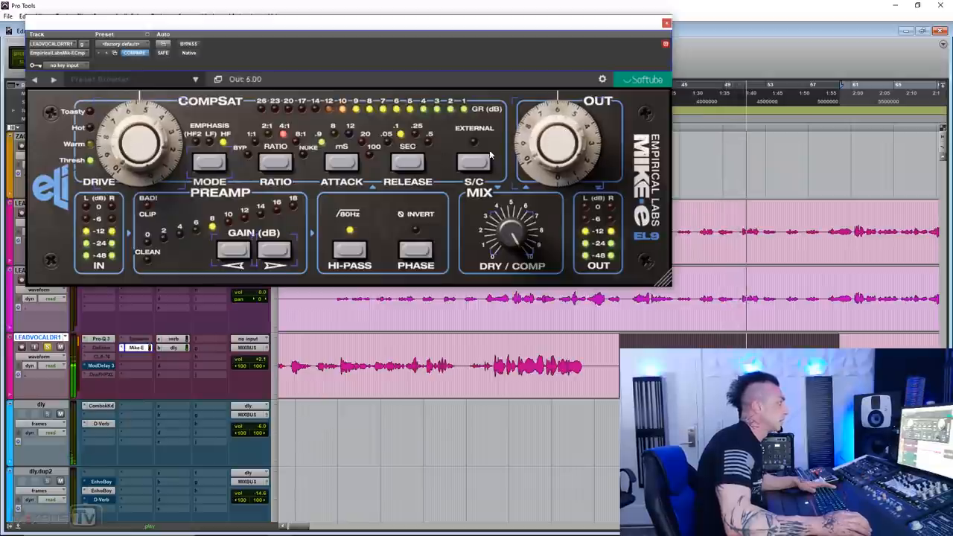
left_click(303, 134)
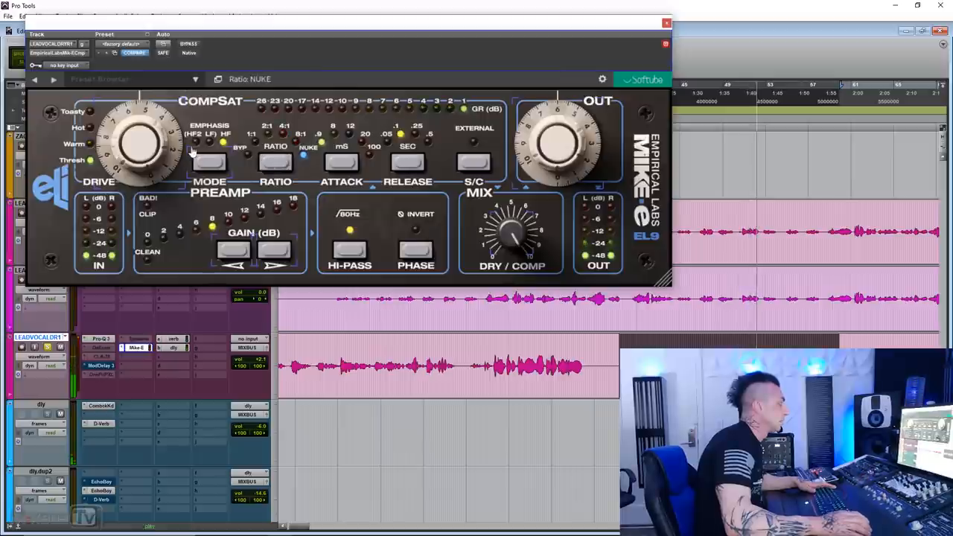
Step: Set Mike-E attack to 8 ms and release to 0.25 s, then bypass the compressor
left_click_drag(145, 134, 149, 156)
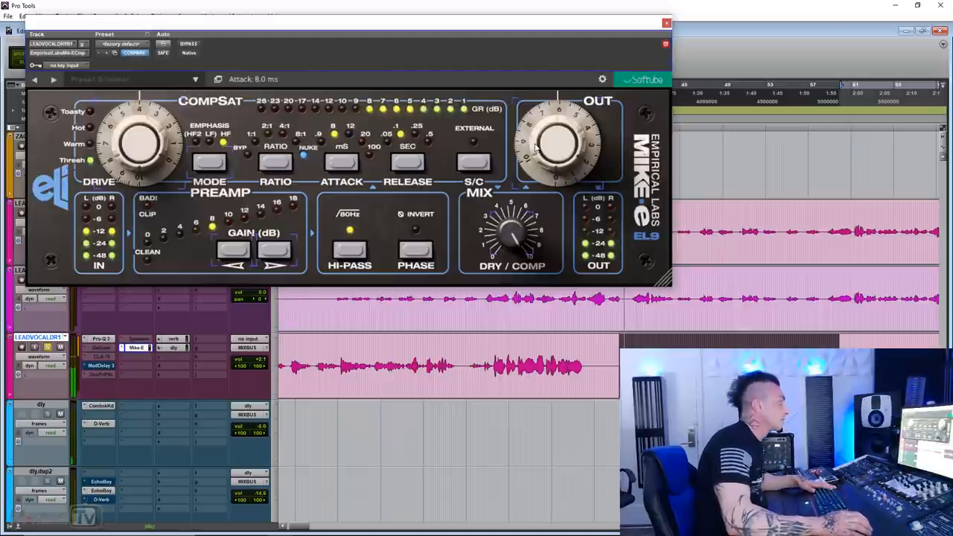
left_click_drag(559, 142, 557, 130)
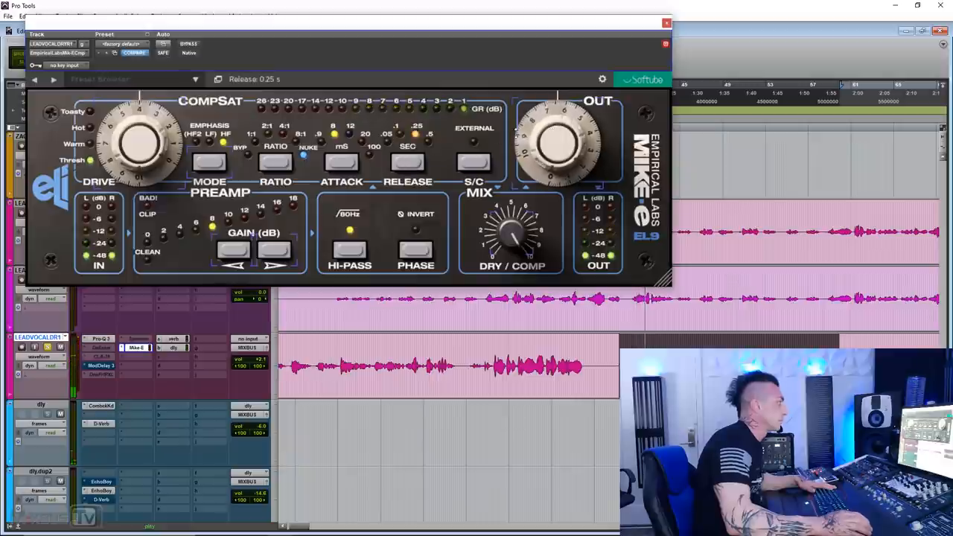
left_click_drag(554, 138, 557, 132)
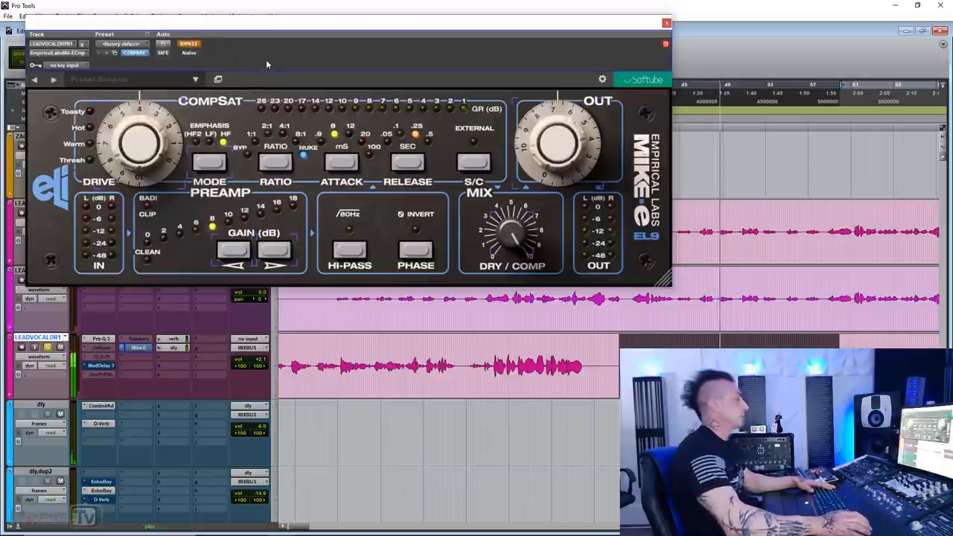
mouse_move(305, 84)
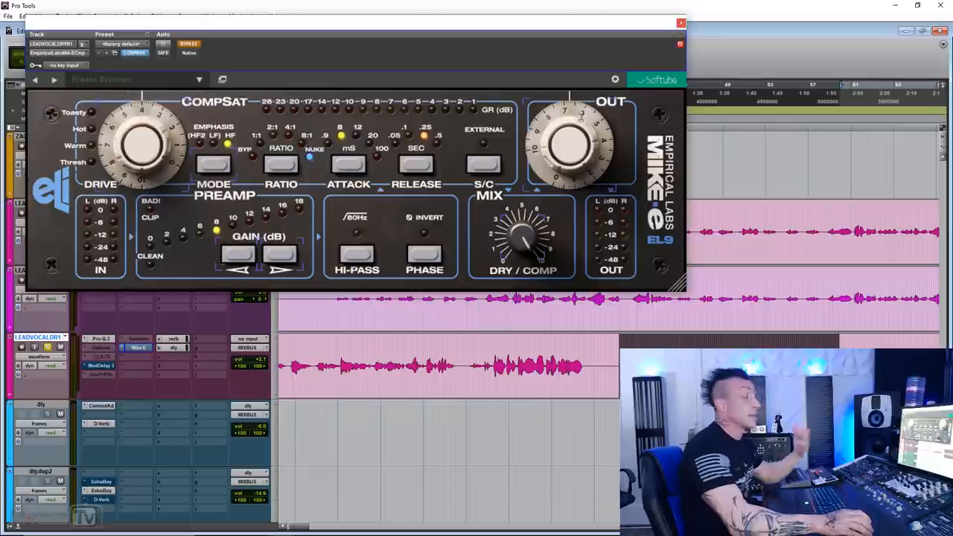
Step: Raise the Mike-E output to 6.75 and close the compressor plugin window
left_click_drag(573, 138, 573, 171)
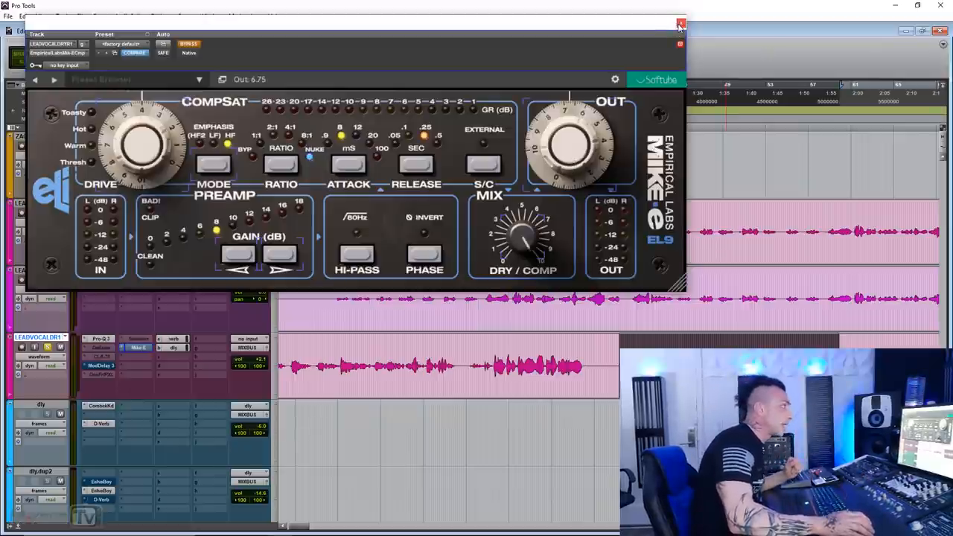
left_click(680, 24)
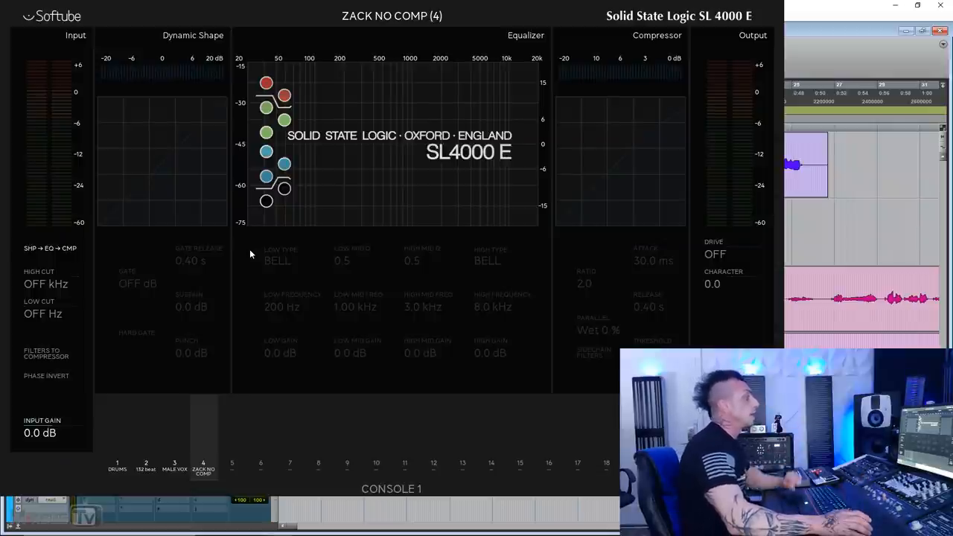
mouse_move(434, 184)
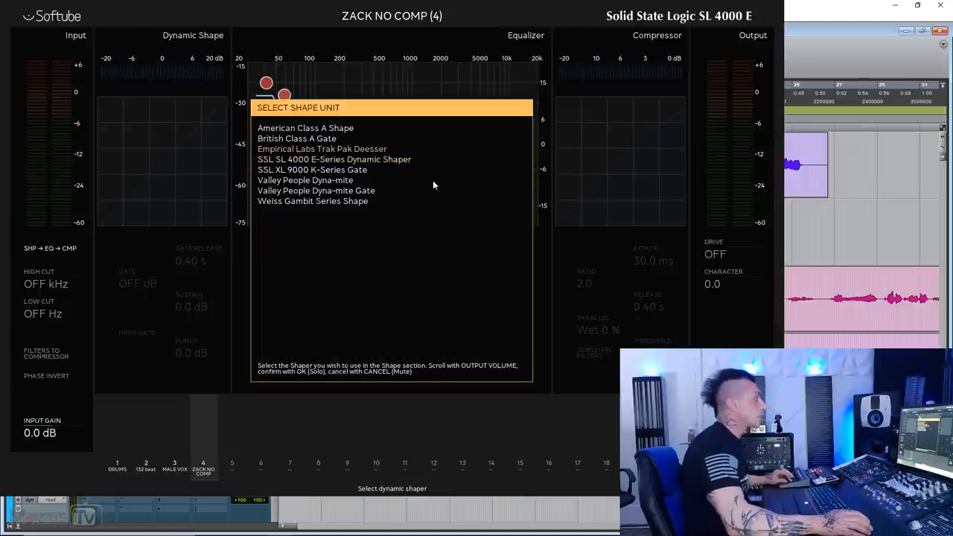
Step: Load the Trak Pak Deesser into the shape section and sweep its frequency to 1.0 kHz
left_click(322, 148)
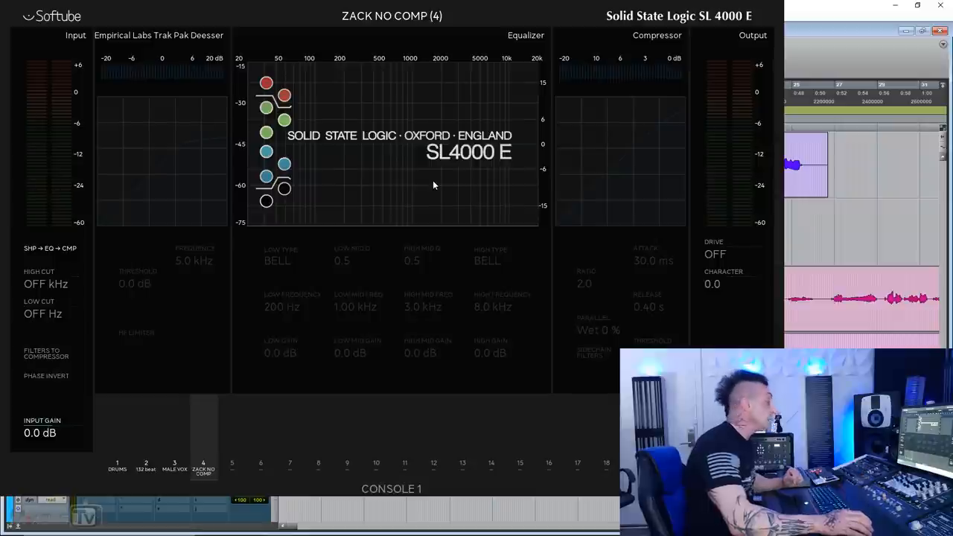
mouse_move(419, 270)
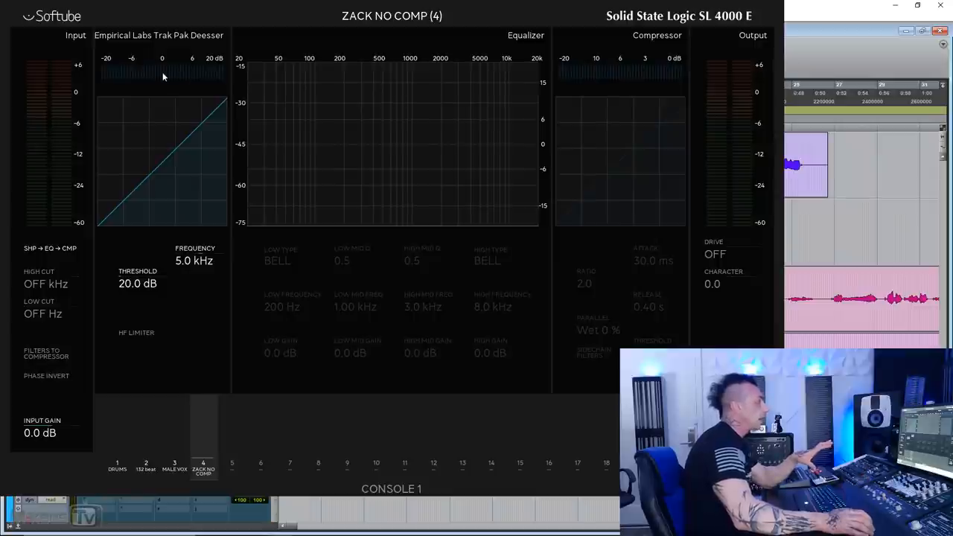
mouse_move(199, 268)
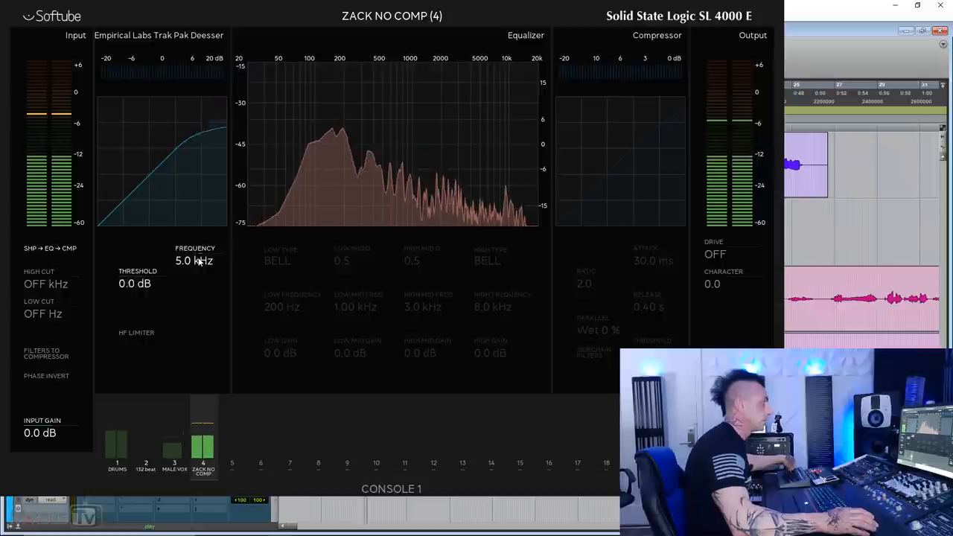
left_click_drag(138, 284, 138, 294)
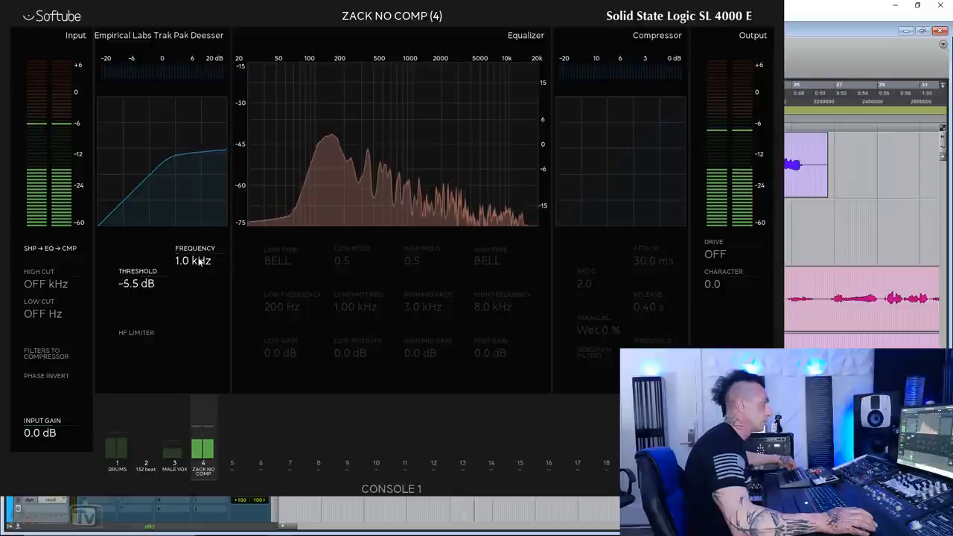
Step: Sweep the deesser frequency up to 9.1 kHz, with threshold at 20.0 dB
left_click_drag(134, 283, 134, 253)
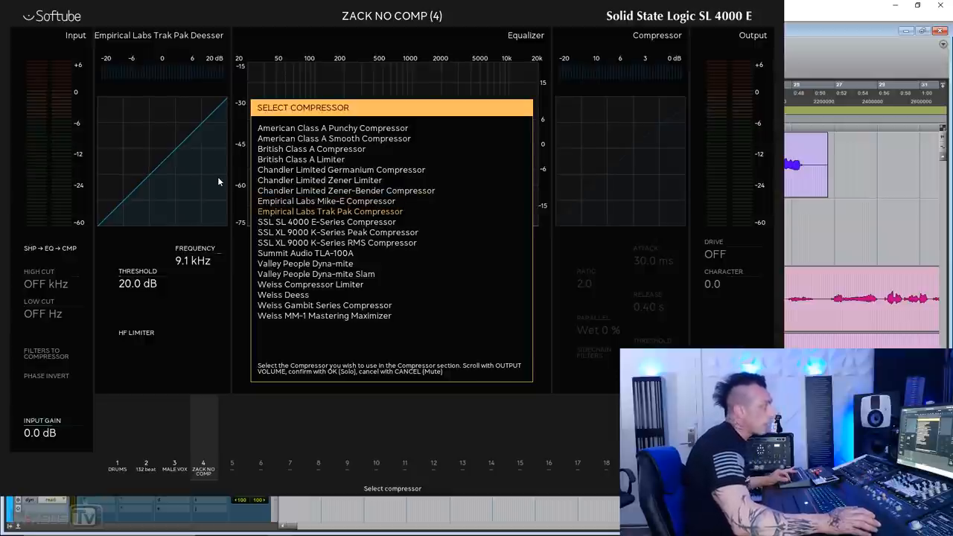
Step: Load the Mike-E Compressor, starting at 4:1 ratio, 0.9 ms attack and 0.25 s release
left_click(327, 200)
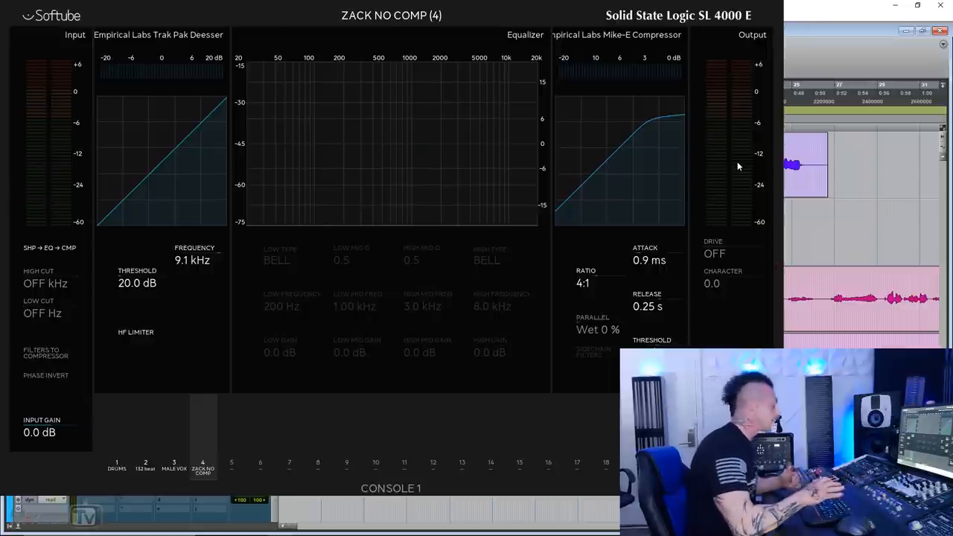
Step: Switch off the Mike-E compressor section, now at a 2:1 ratio, for comparison
left_click(583, 283)
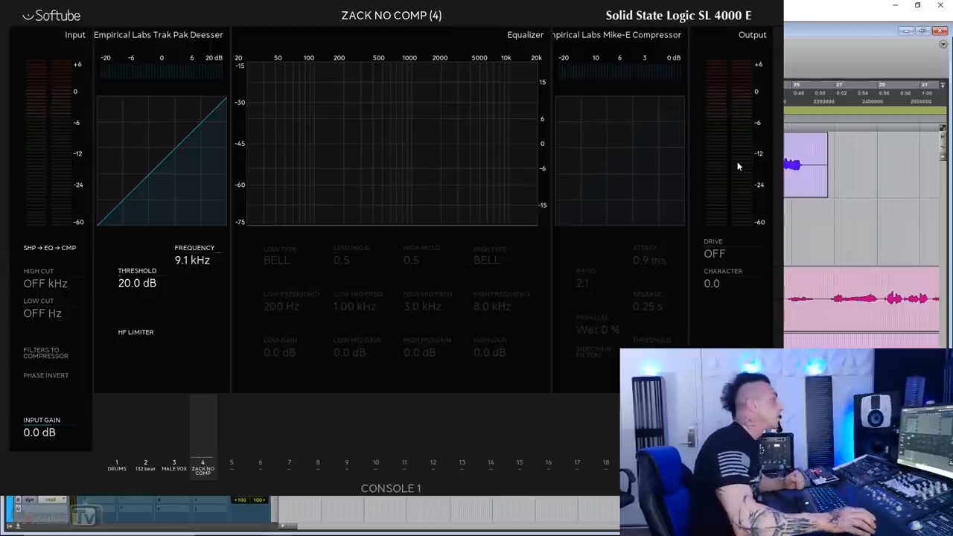
mouse_move(743, 169)
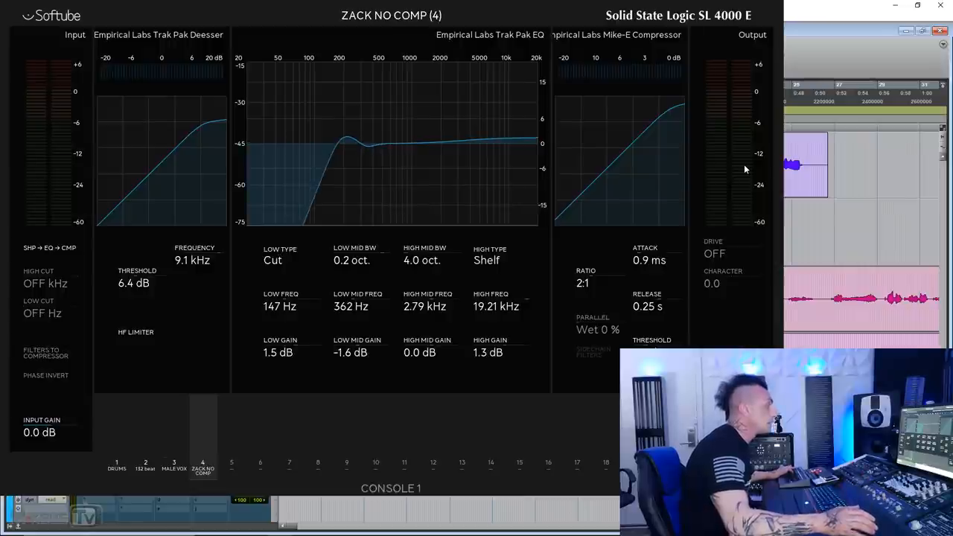
Step: Set the Trak Pak EQ low band type to Shelf and the high band to Cut
left_click(279, 260)
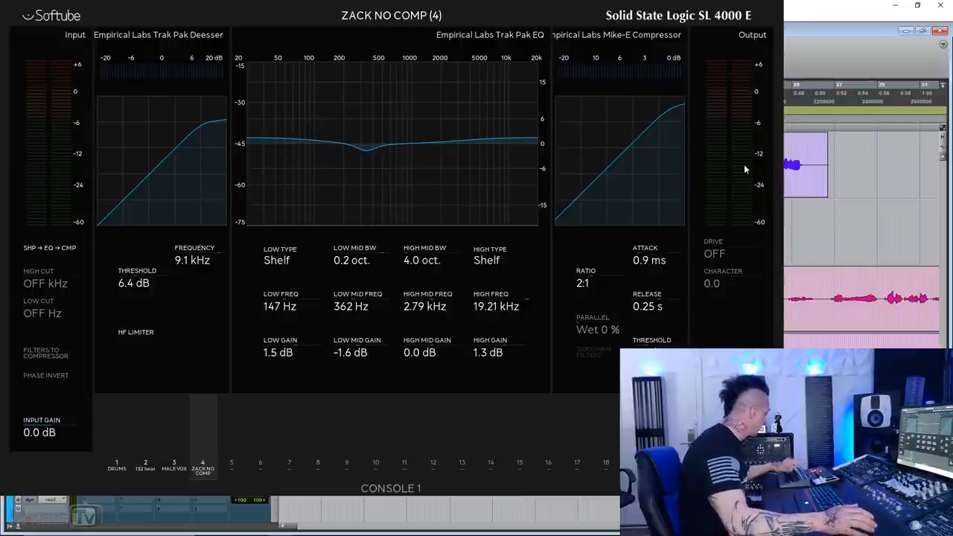
left_click(486, 259)
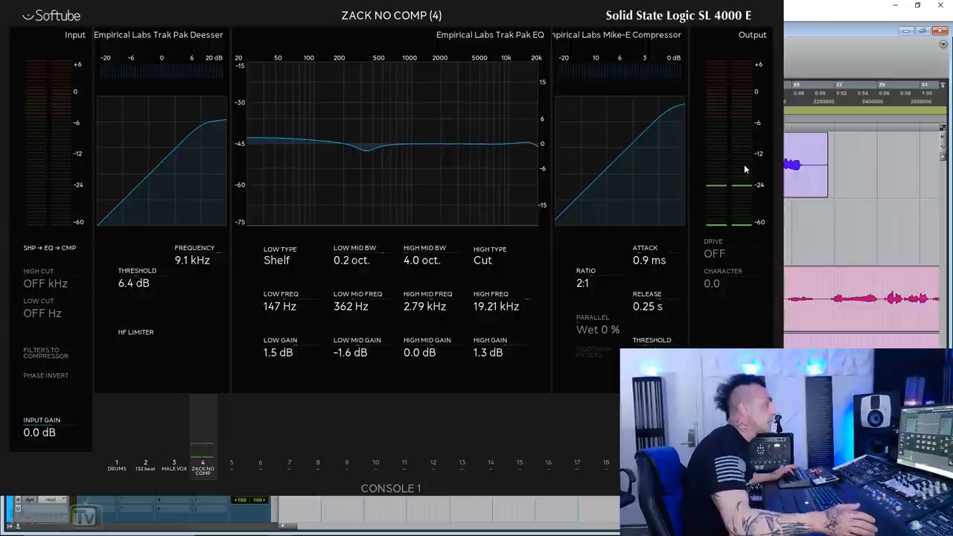
left_click(483, 260)
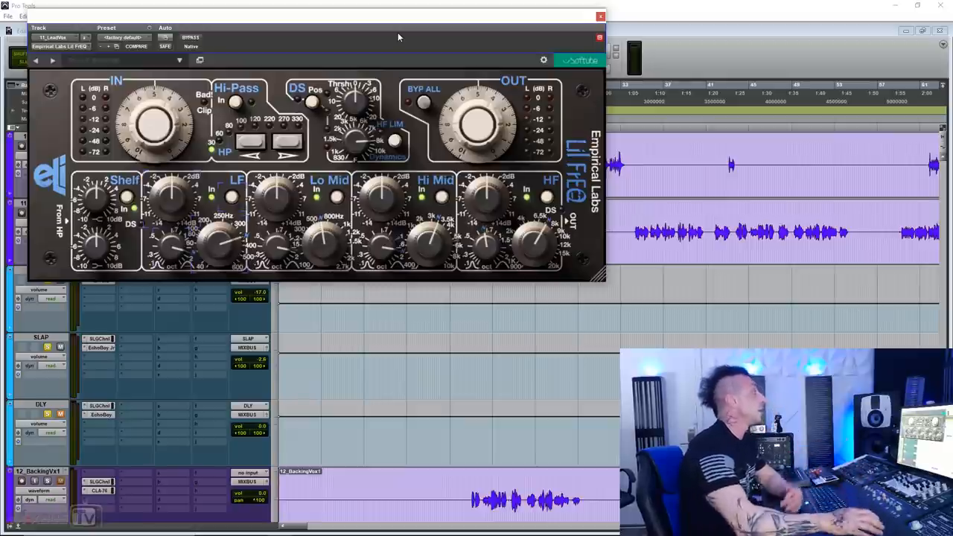
mouse_move(281, 79)
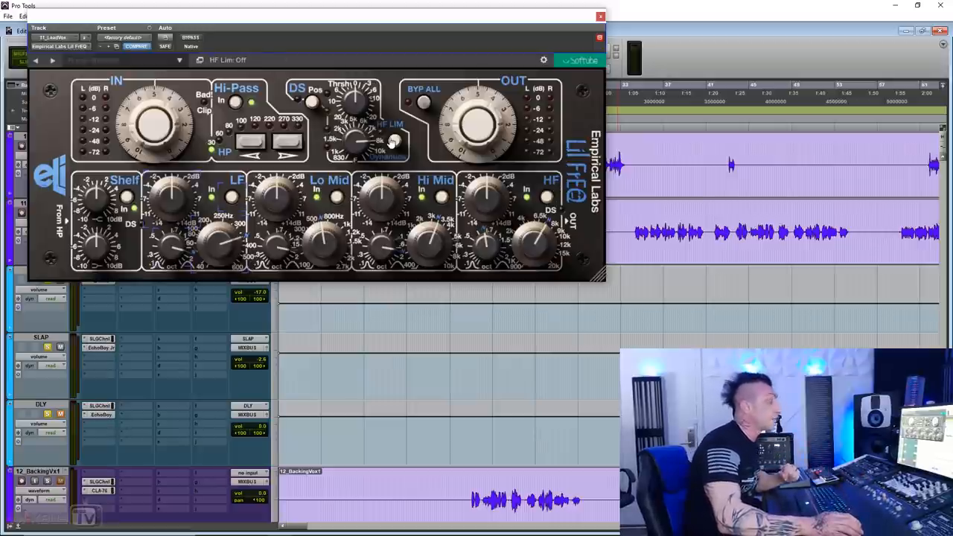
Step: Engage the Lil FrEQ Hi-Pass In filter, leaving HF LIM off
left_click_drag(476, 119, 477, 111)
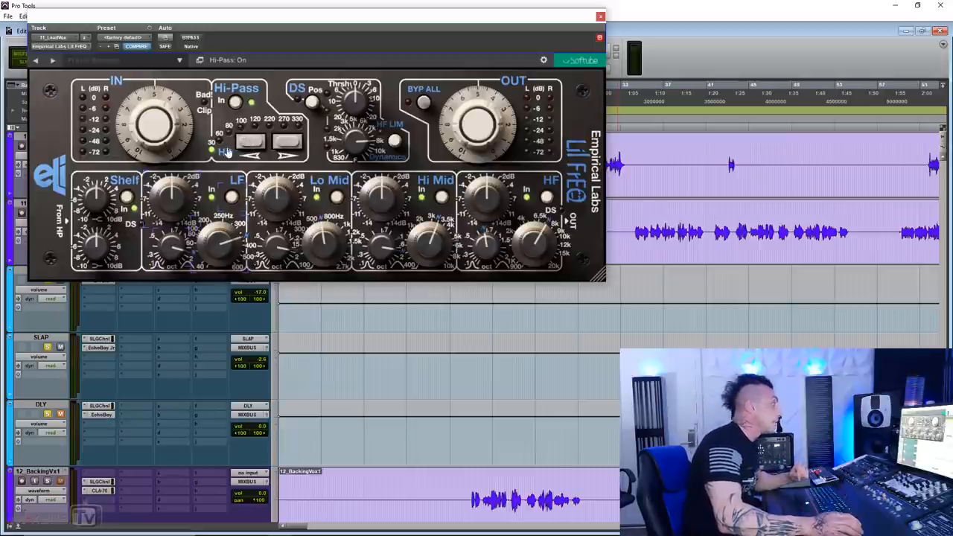
left_click(223, 148)
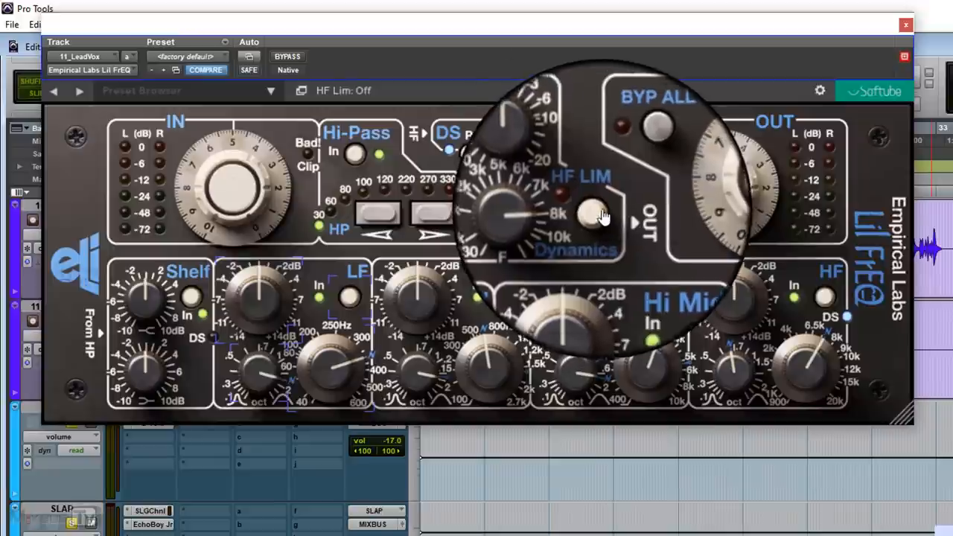
mouse_move(428, 145)
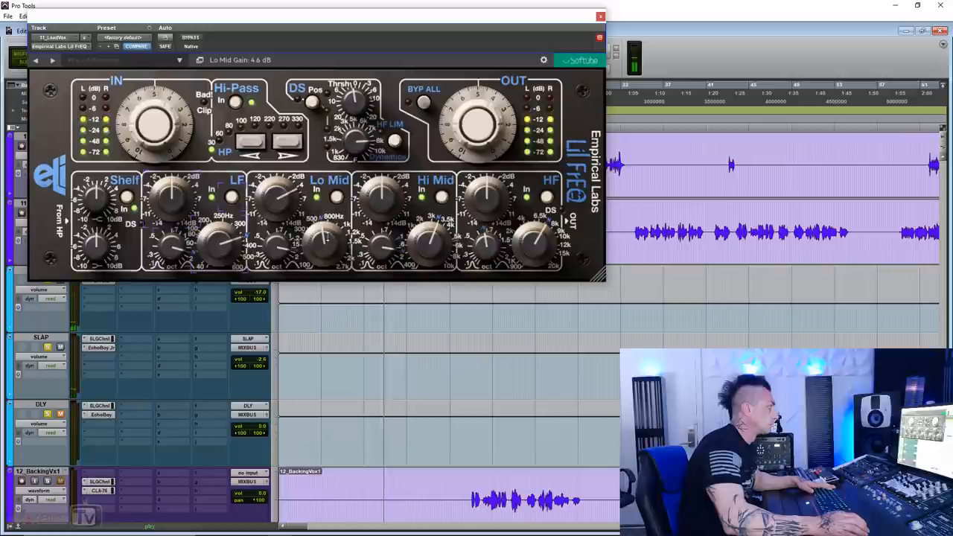
Step: Sweep the low-mid frequency toward 636 Hz, enable the de-esser, and adjust low bandwidth
left_click_drag(320, 246, 324, 235)
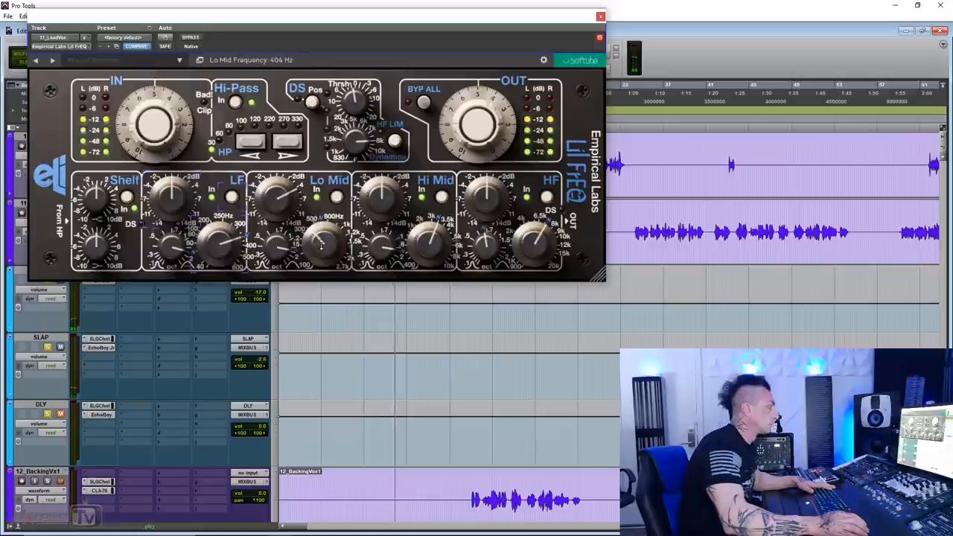
left_click_drag(320, 242, 331, 230)
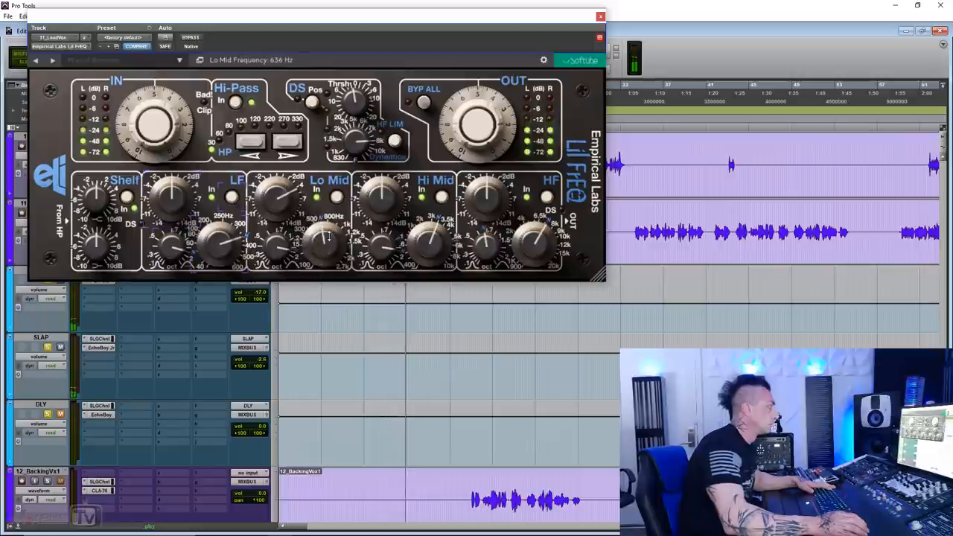
left_click_drag(328, 238, 323, 254)
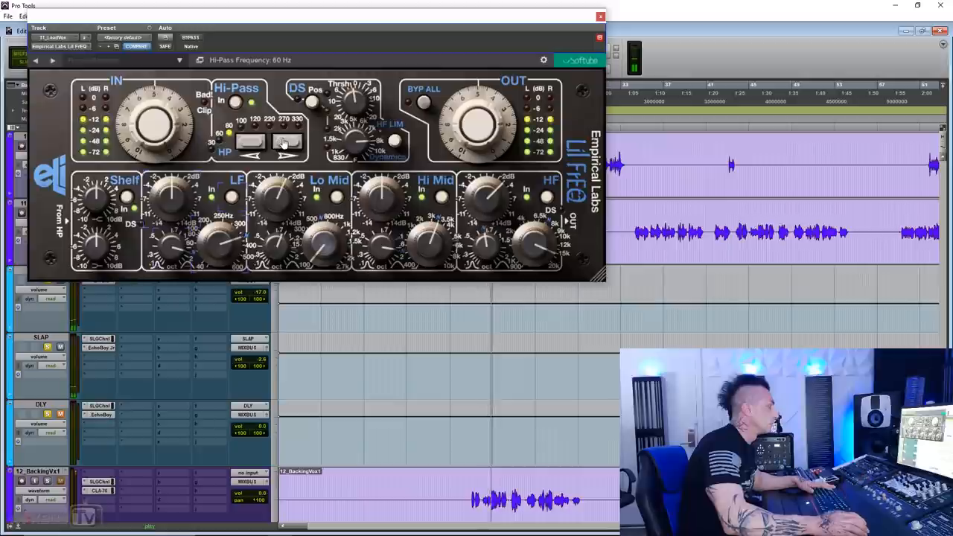
left_click(297, 100)
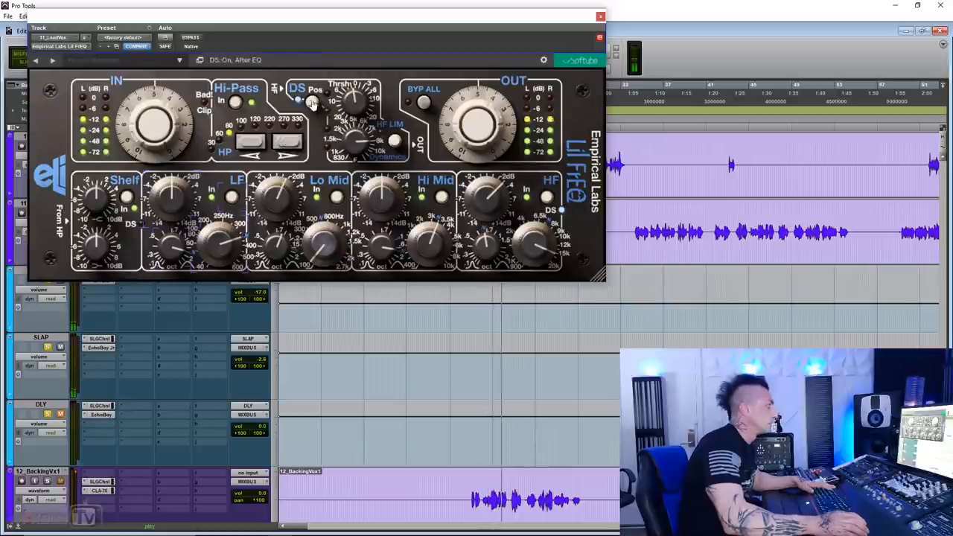
left_click_drag(354, 104, 353, 101)
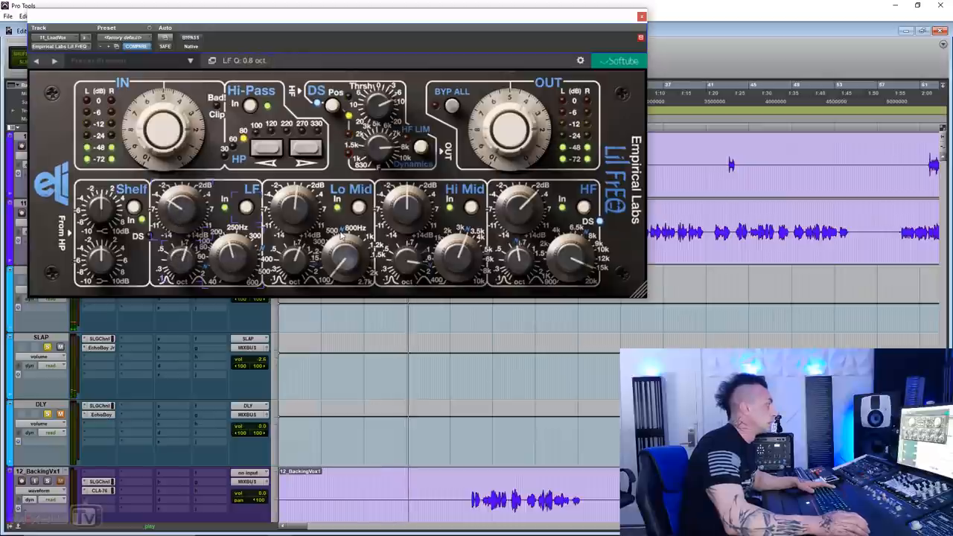
Step: Tune high-mid to 2.74 kHz, engage the HF limiter, set high gain to 12 dB, and close
left_click_drag(413, 208, 417, 194)
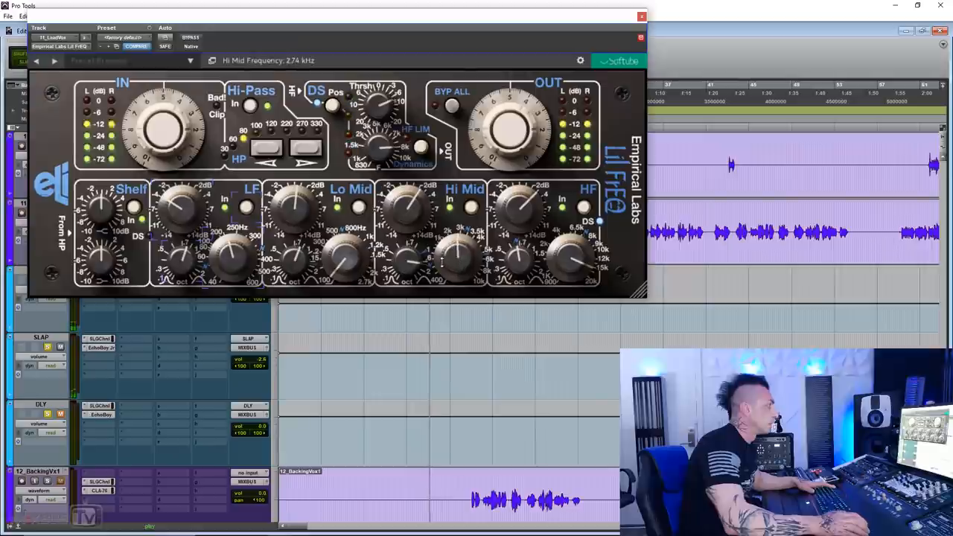
left_click_drag(406, 204, 405, 216)
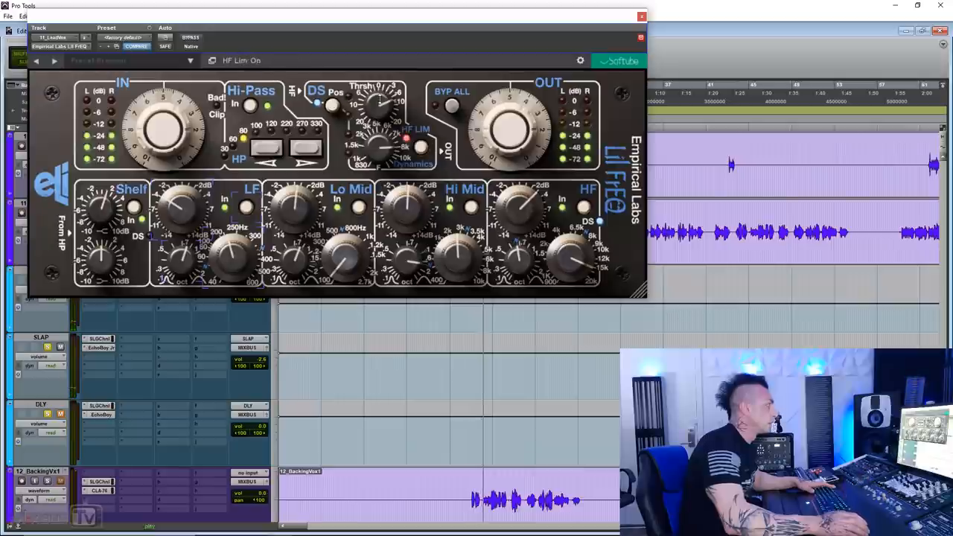
left_click_drag(376, 96, 380, 89)
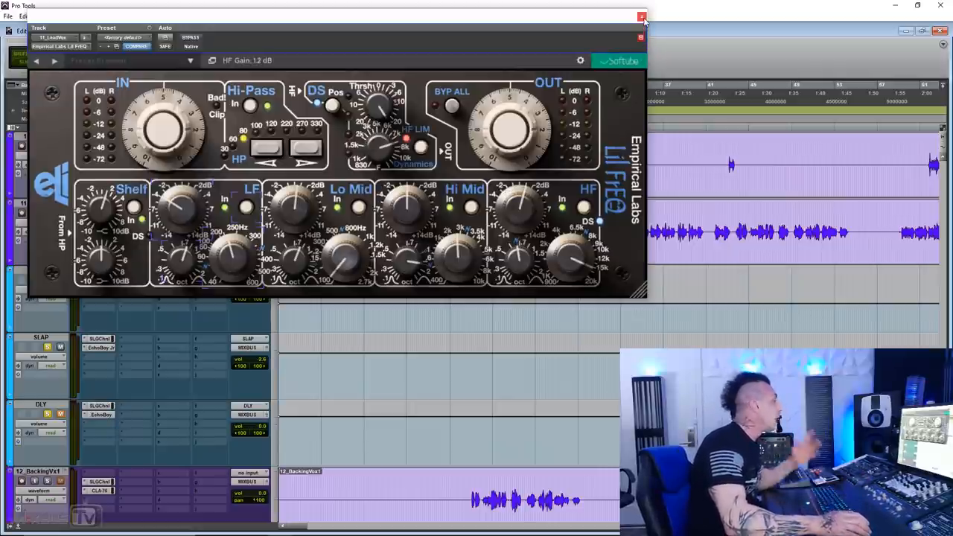
left_click(642, 17)
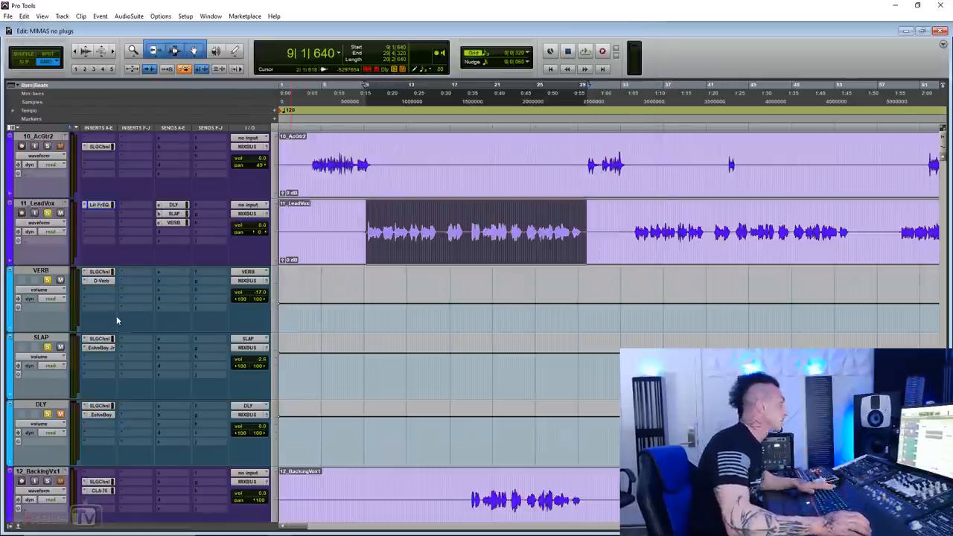
left_click(98, 205)
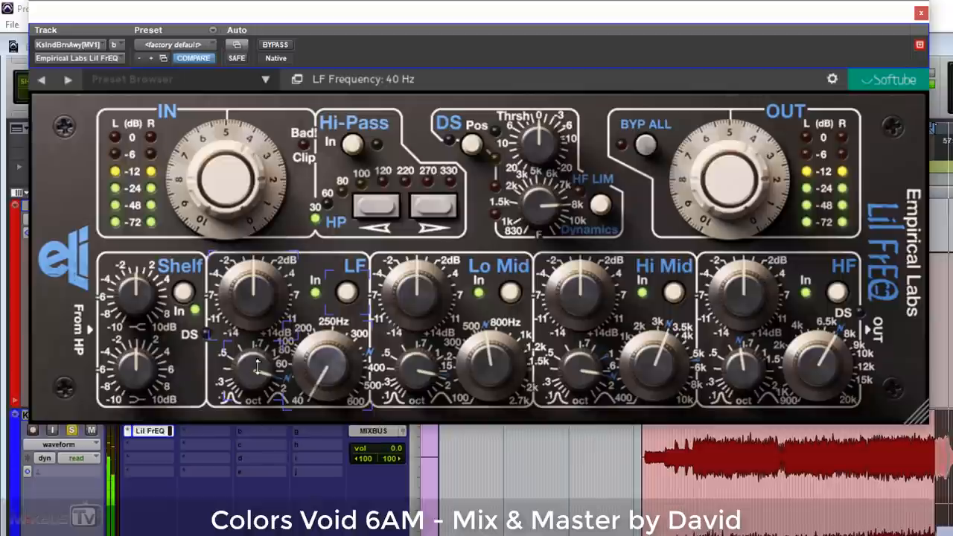
Step: Set the low band to 42 Hz, +3.8 dB, 0.6 octave; enable de-esser at -5.4 dB; low-mid at 900 Hz
left_click_drag(257, 283, 260, 275)
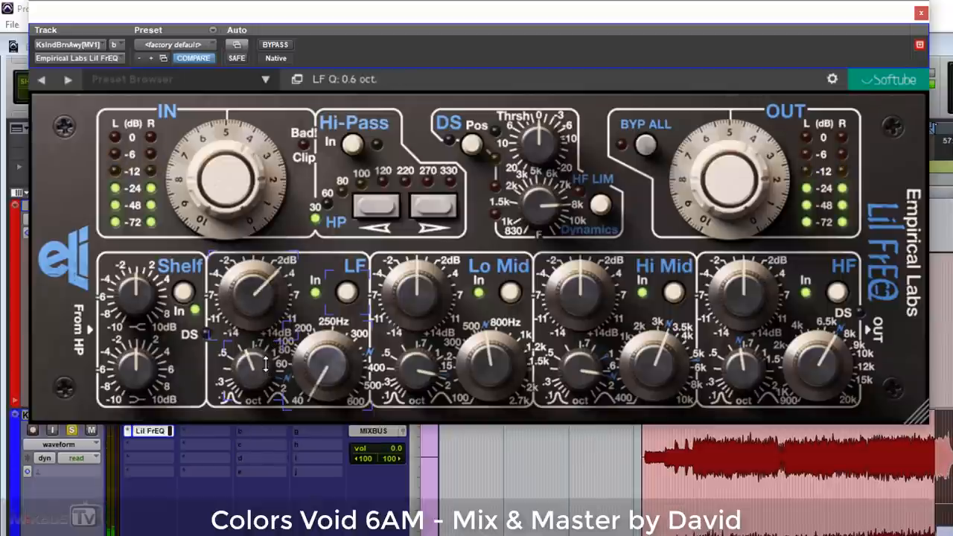
left_click_drag(327, 357, 312, 372)
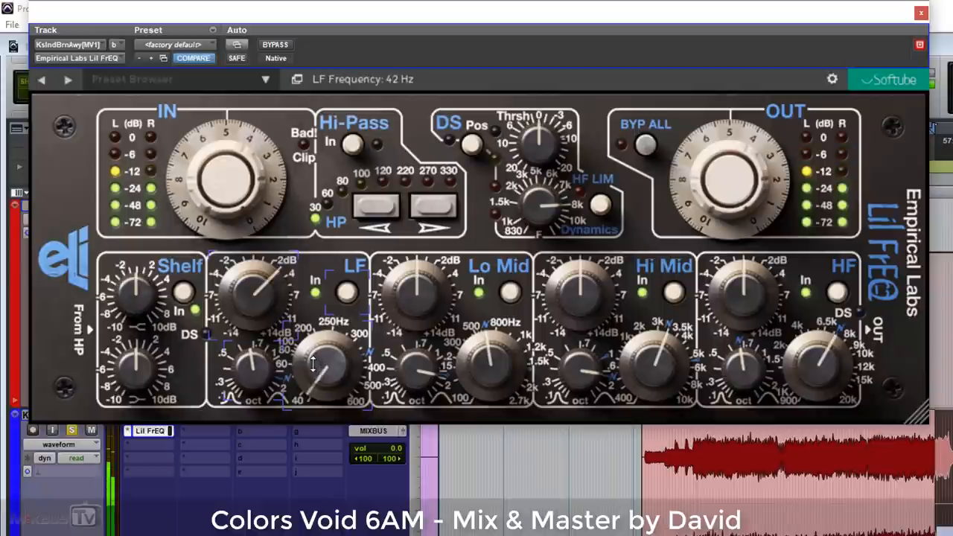
left_click_drag(324, 380, 321, 361)
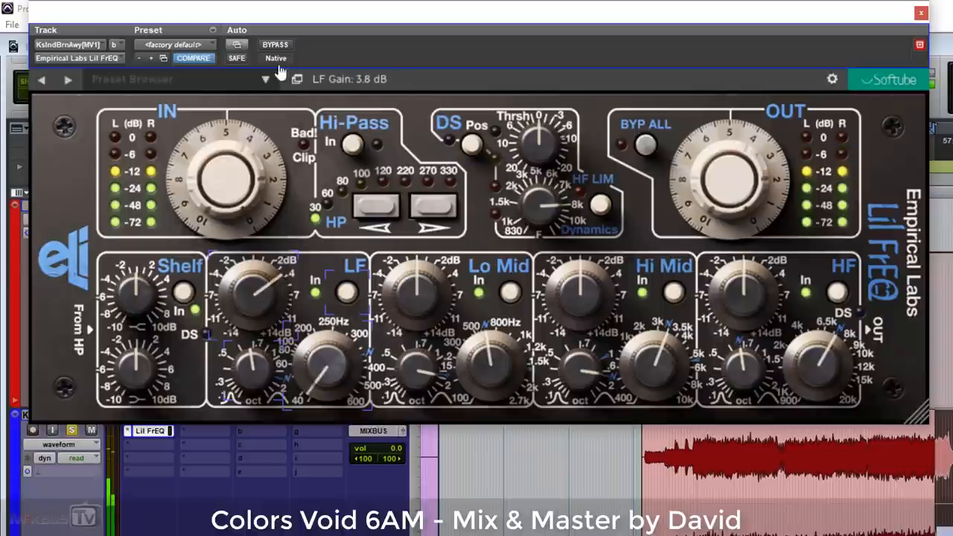
left_click(275, 44)
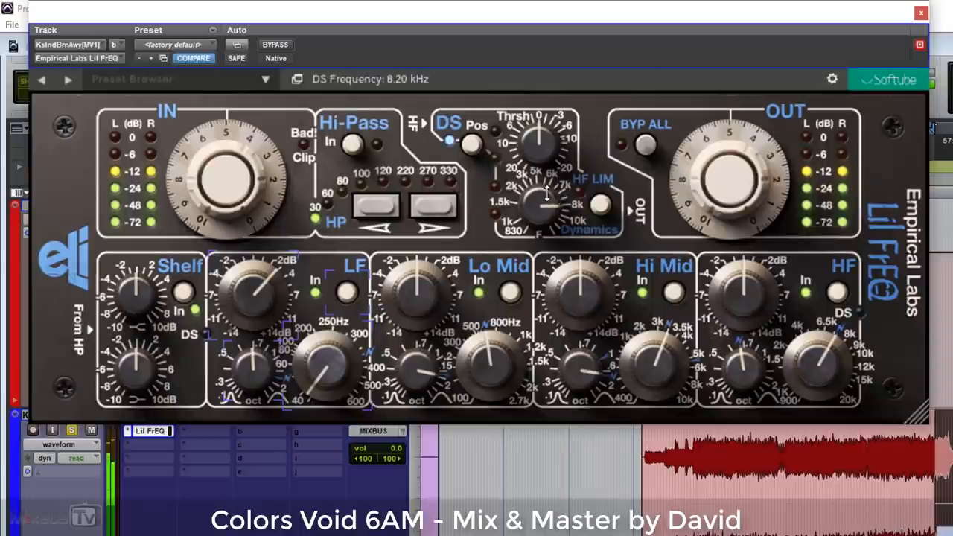
left_click_drag(539, 138, 536, 119)
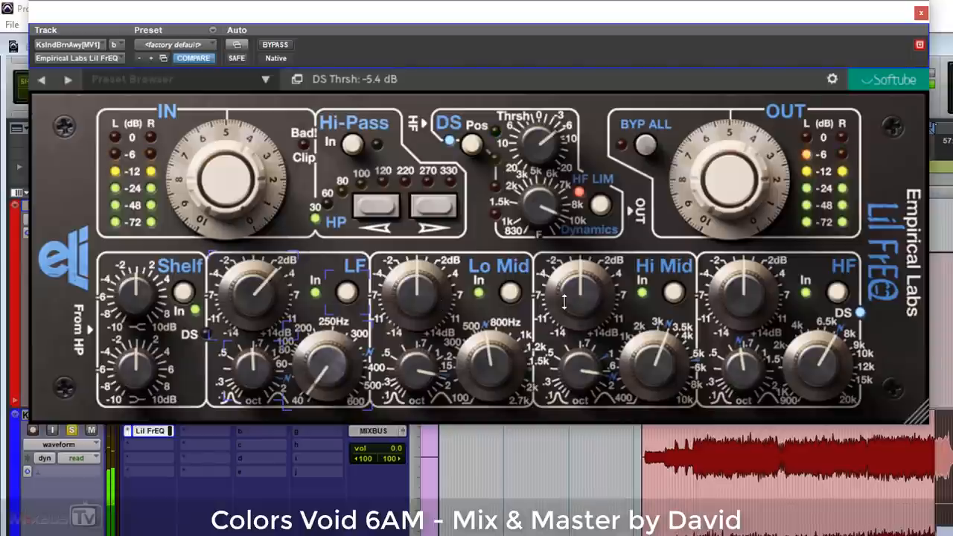
left_click_drag(420, 286, 430, 282)
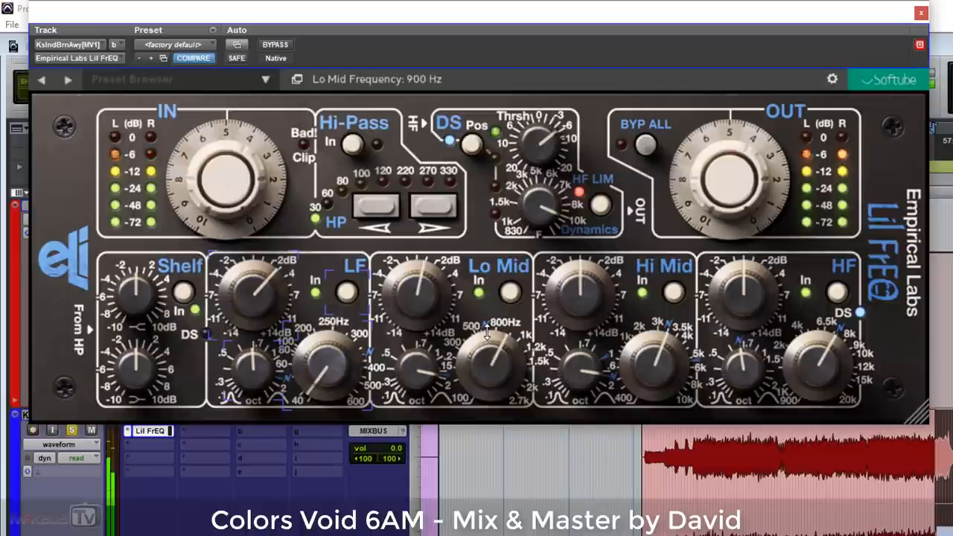
left_click_drag(488, 361, 488, 357)
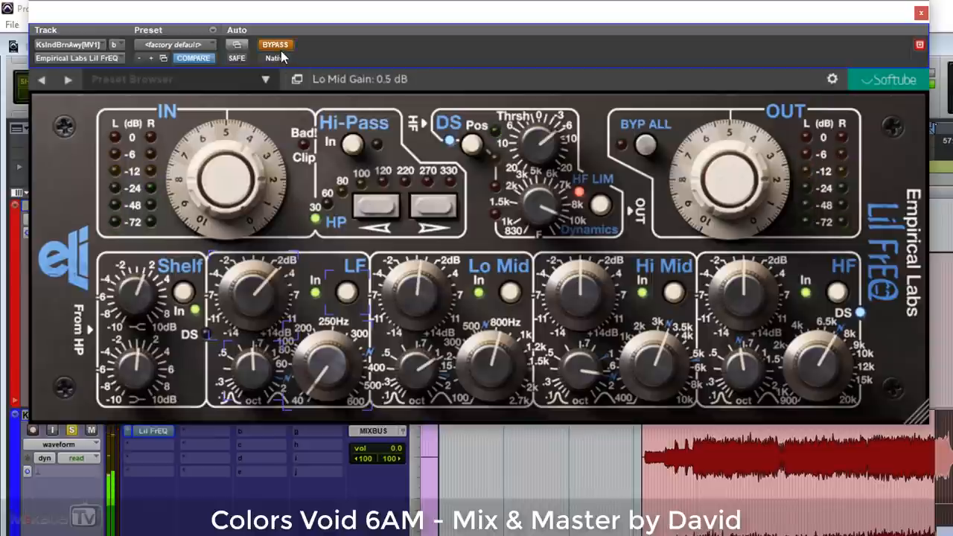
mouse_move(276, 45)
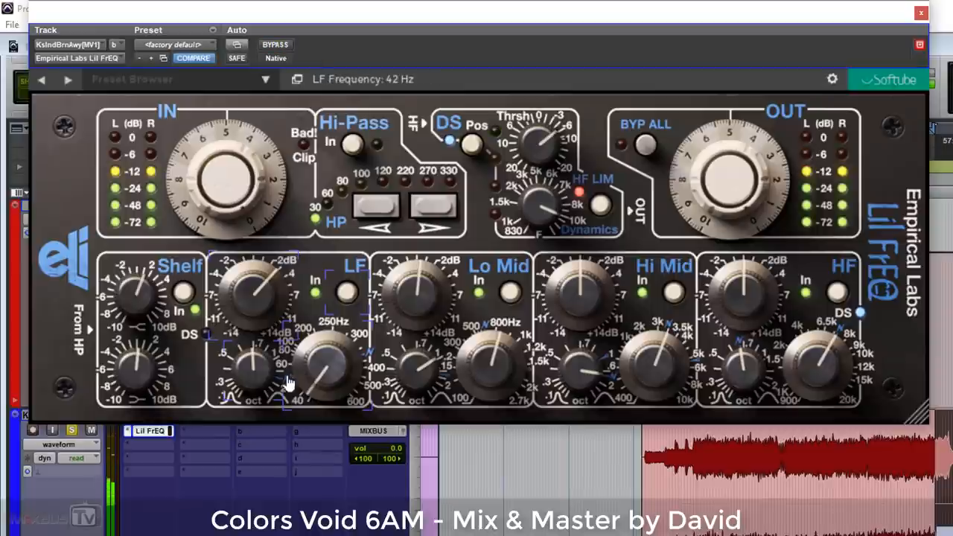
Step: Retune the low band to 56 Hz, +3.7 dB, 0.8 octave, then compare against bypass
left_click_drag(327, 372, 306, 376)
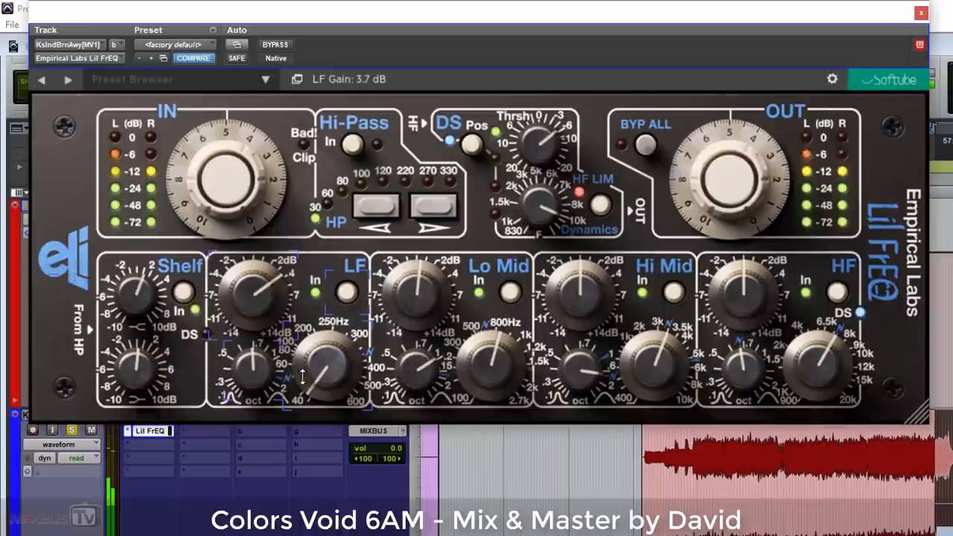
left_click_drag(313, 372, 324, 361)
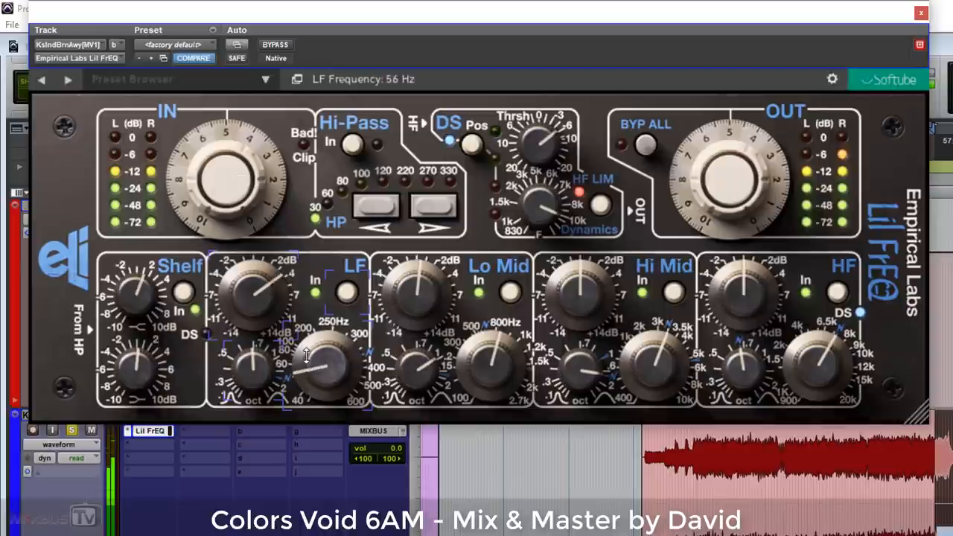
left_click_drag(328, 365, 328, 357)
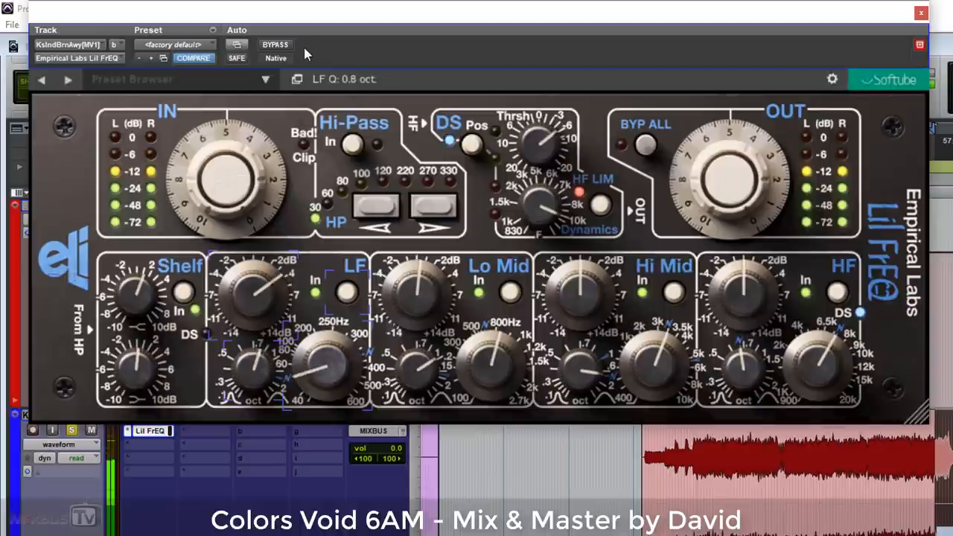
left_click(276, 44)
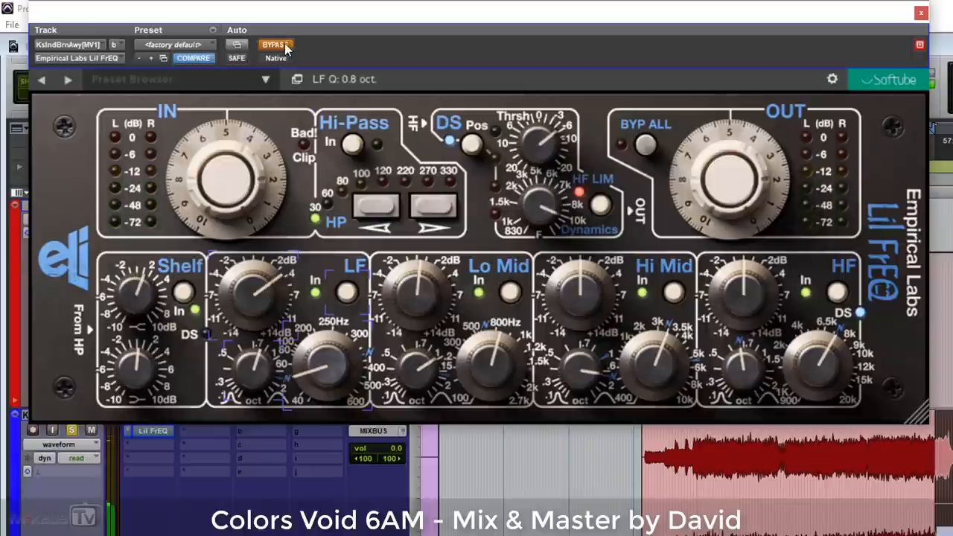
left_click(276, 43)
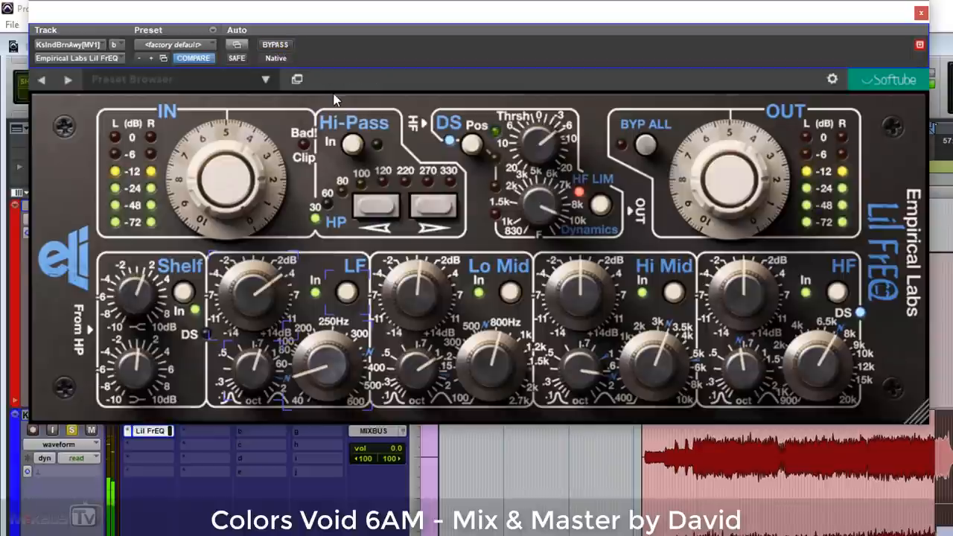